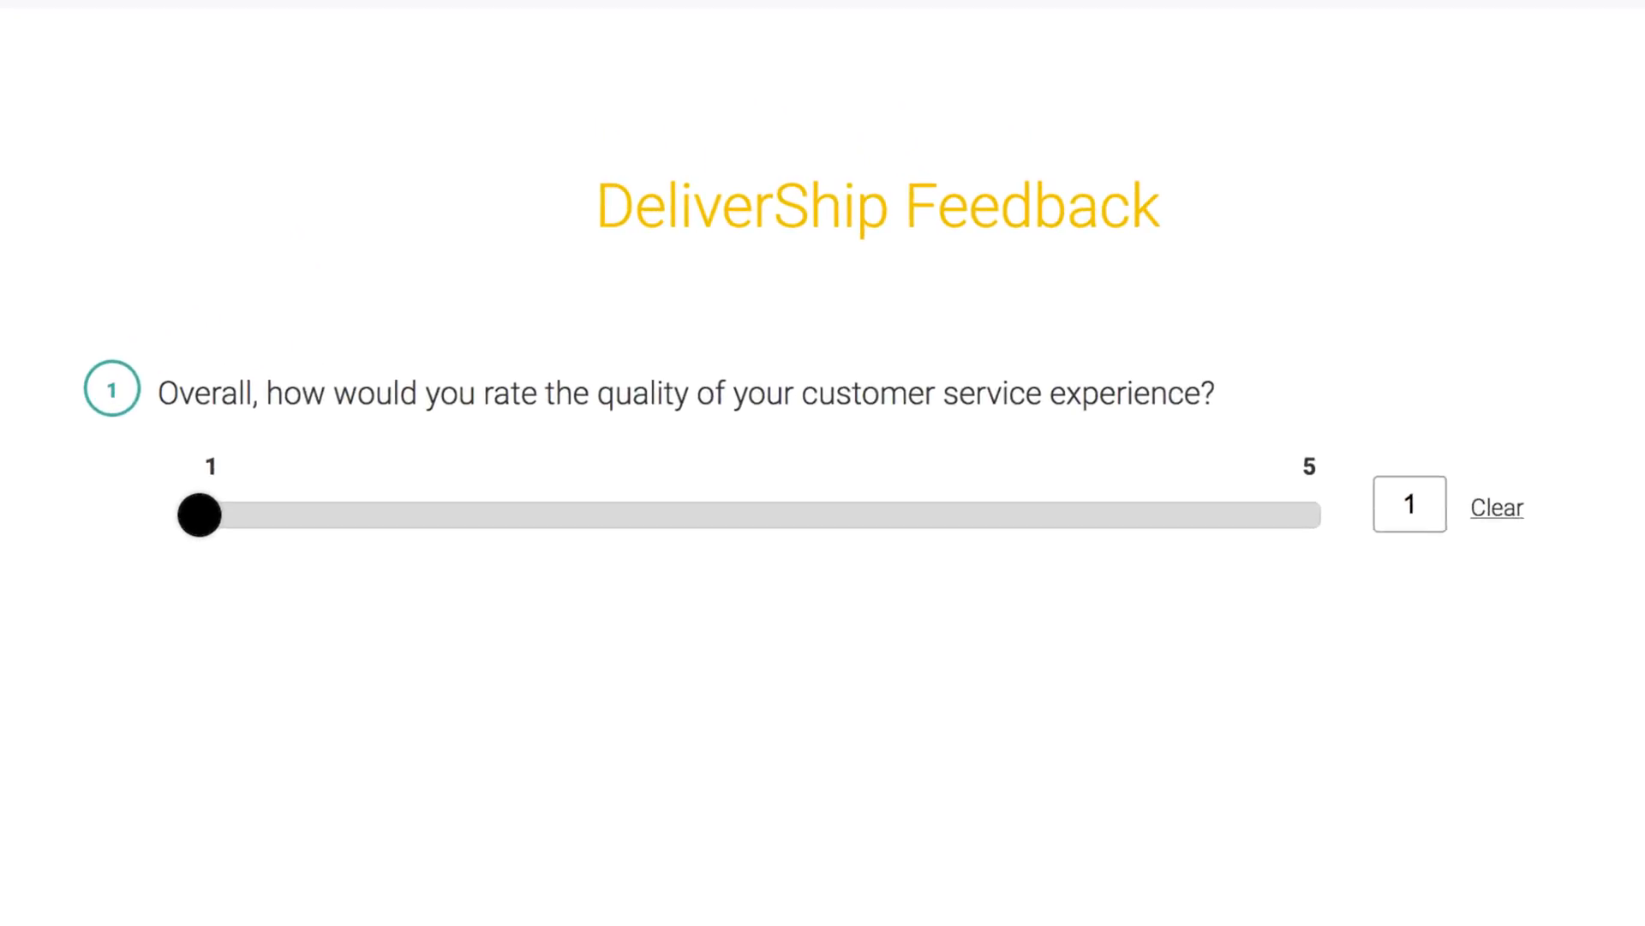
# Try the rating slider in preview, dragging the handle up the scale from 1
pyautogui.moveTo(199, 516); pyautogui.dragTo(761, 534)
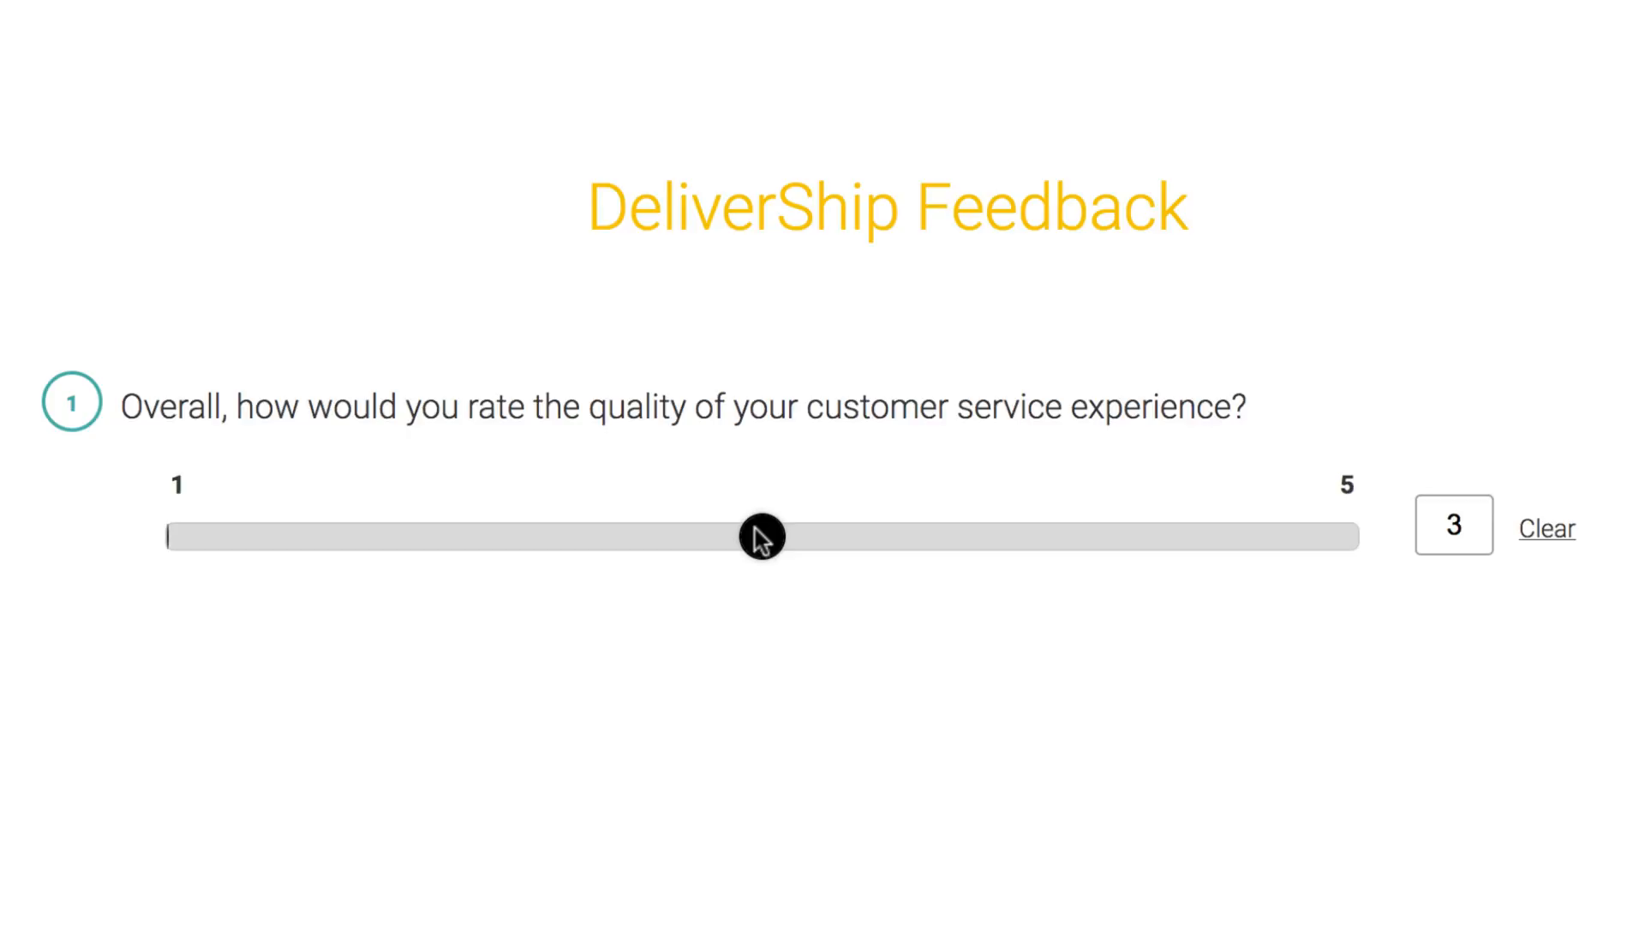
pyautogui.moveTo(761, 537); pyautogui.dragTo(1359, 537)
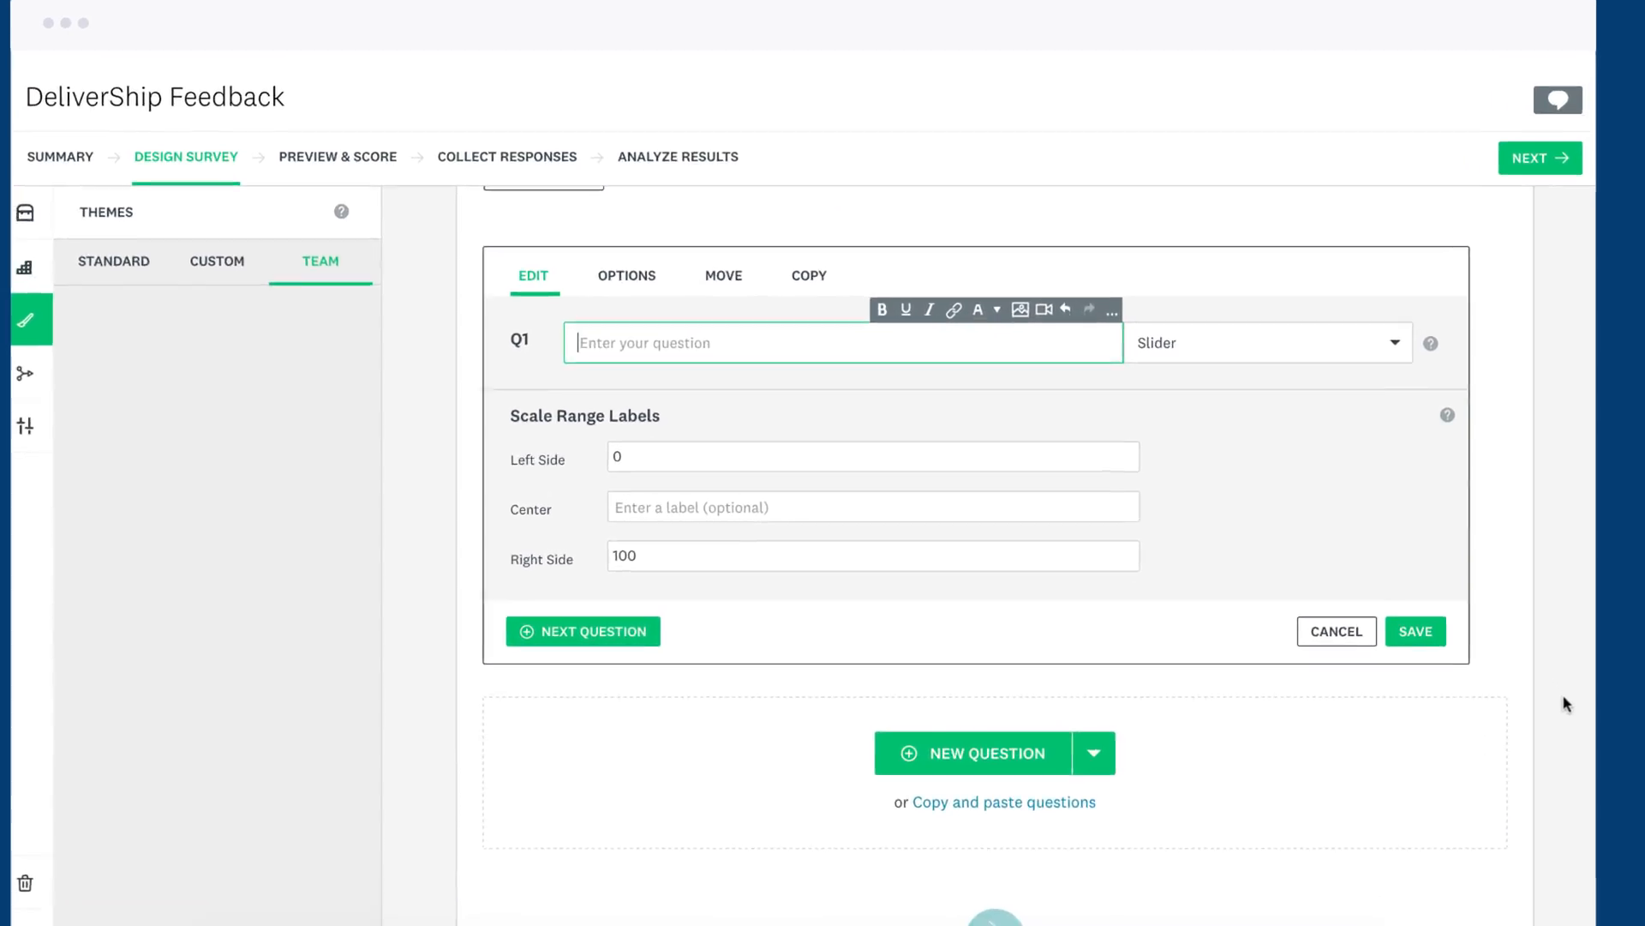
# Word Q1 as 'Overall, how would you rate your customer service experience' and label the left end 1
pyautogui.write('Overall, how would you rate the quality of your')
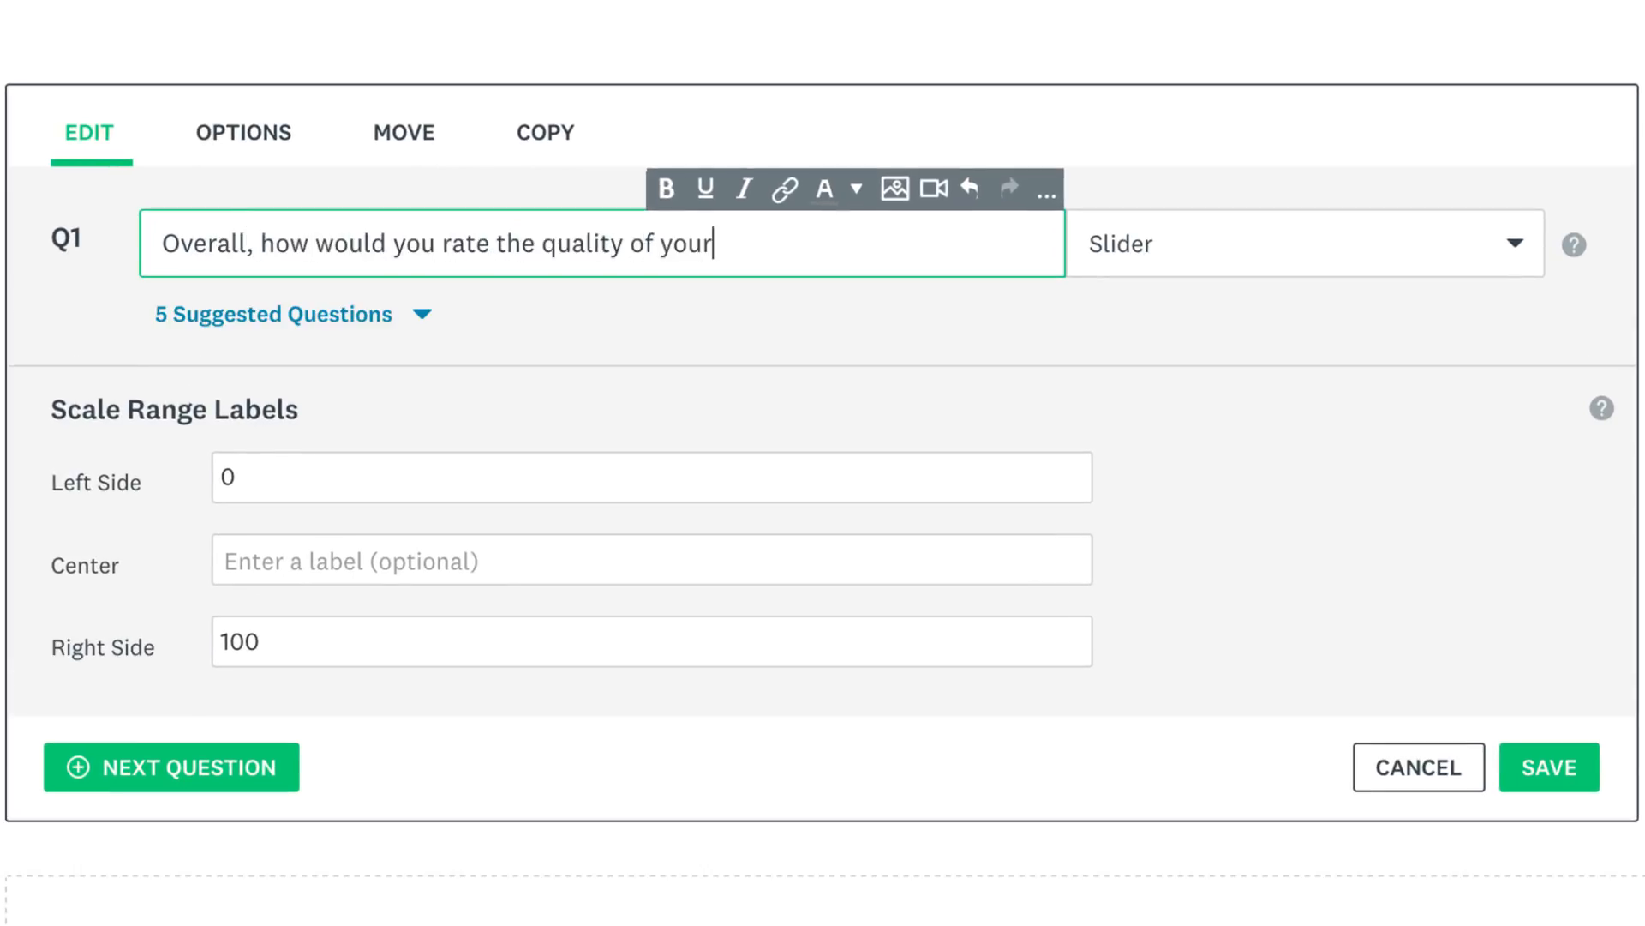
pyautogui.write('customer service experien')
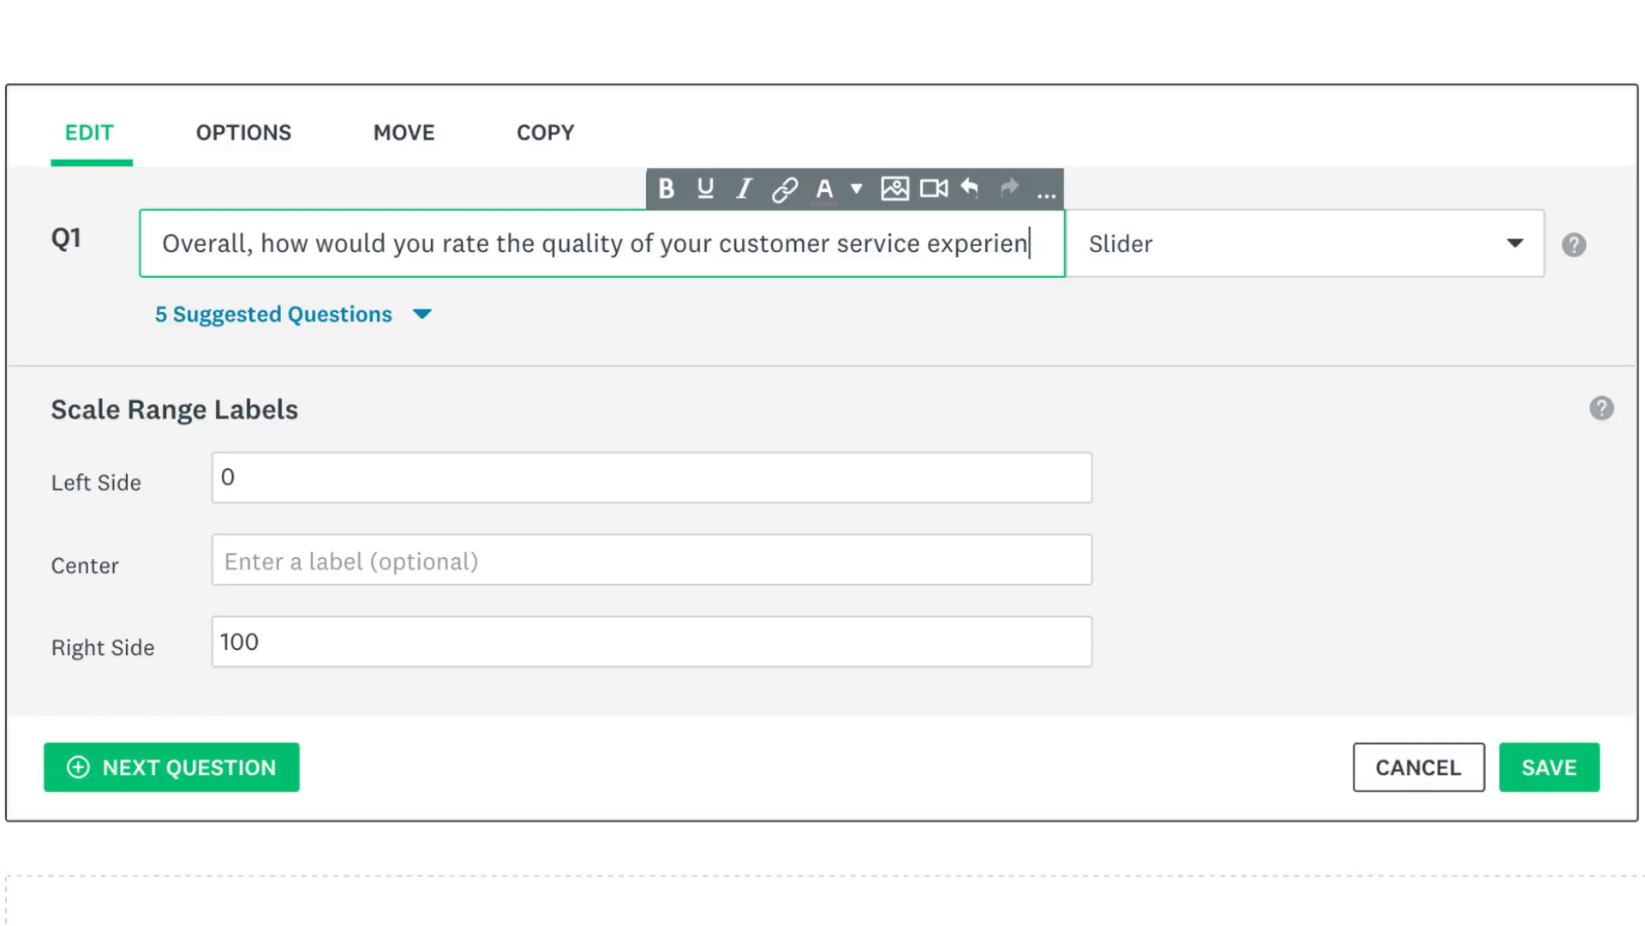
pyautogui.click(651, 514)
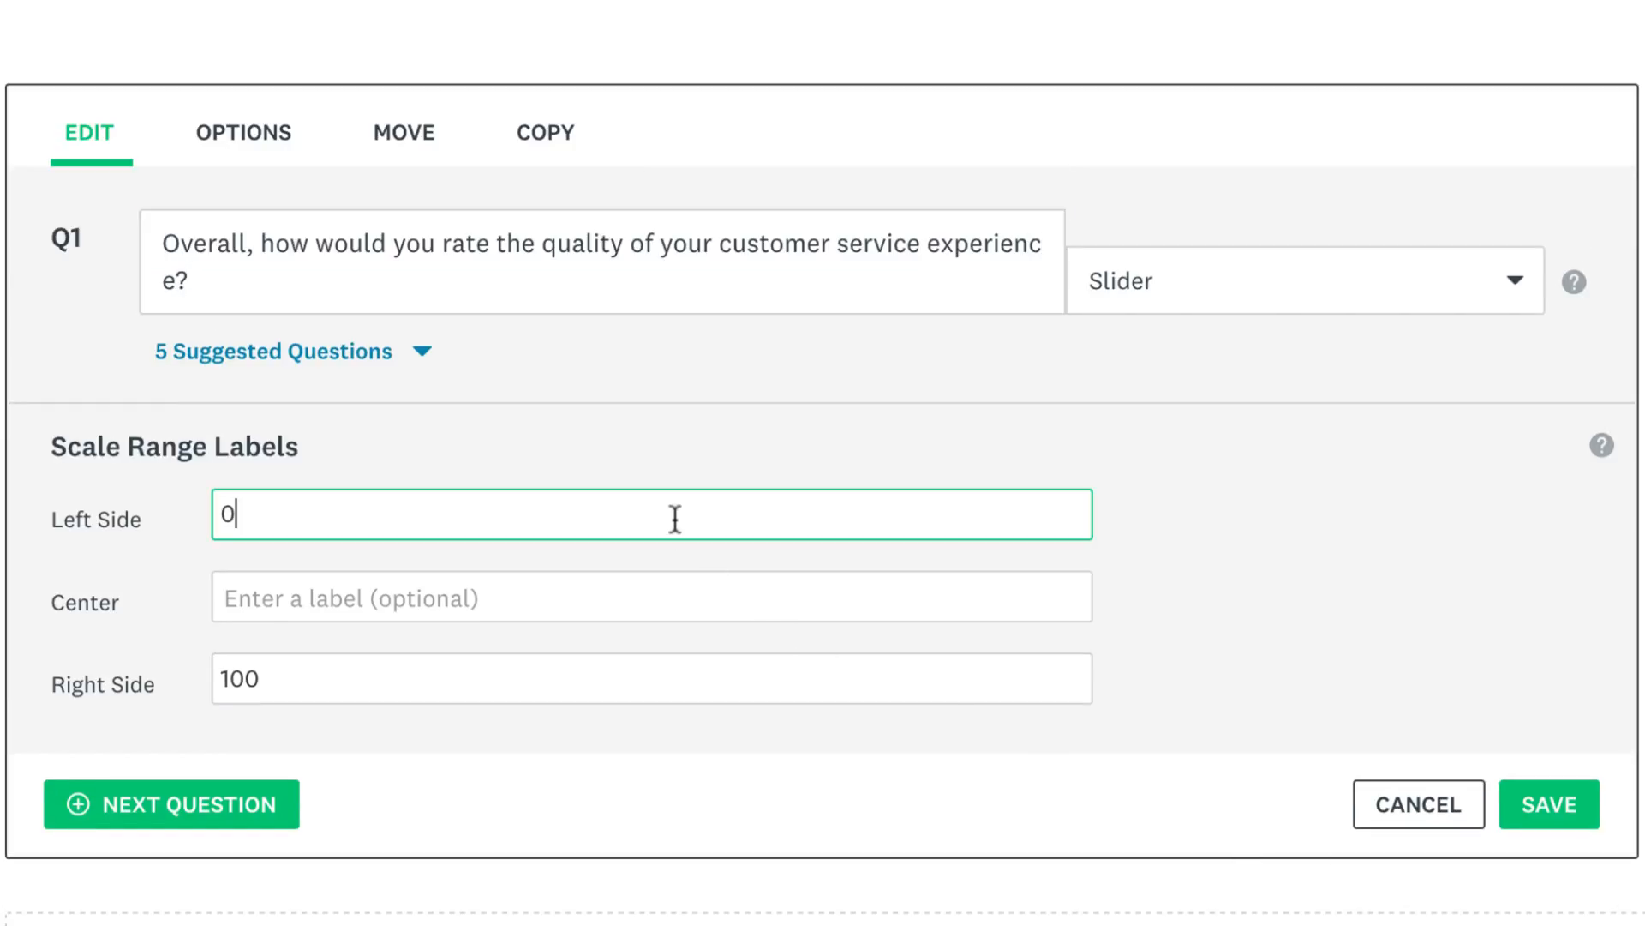
pyautogui.write('1')
pyautogui.click(653, 677)
pyautogui.write('5')
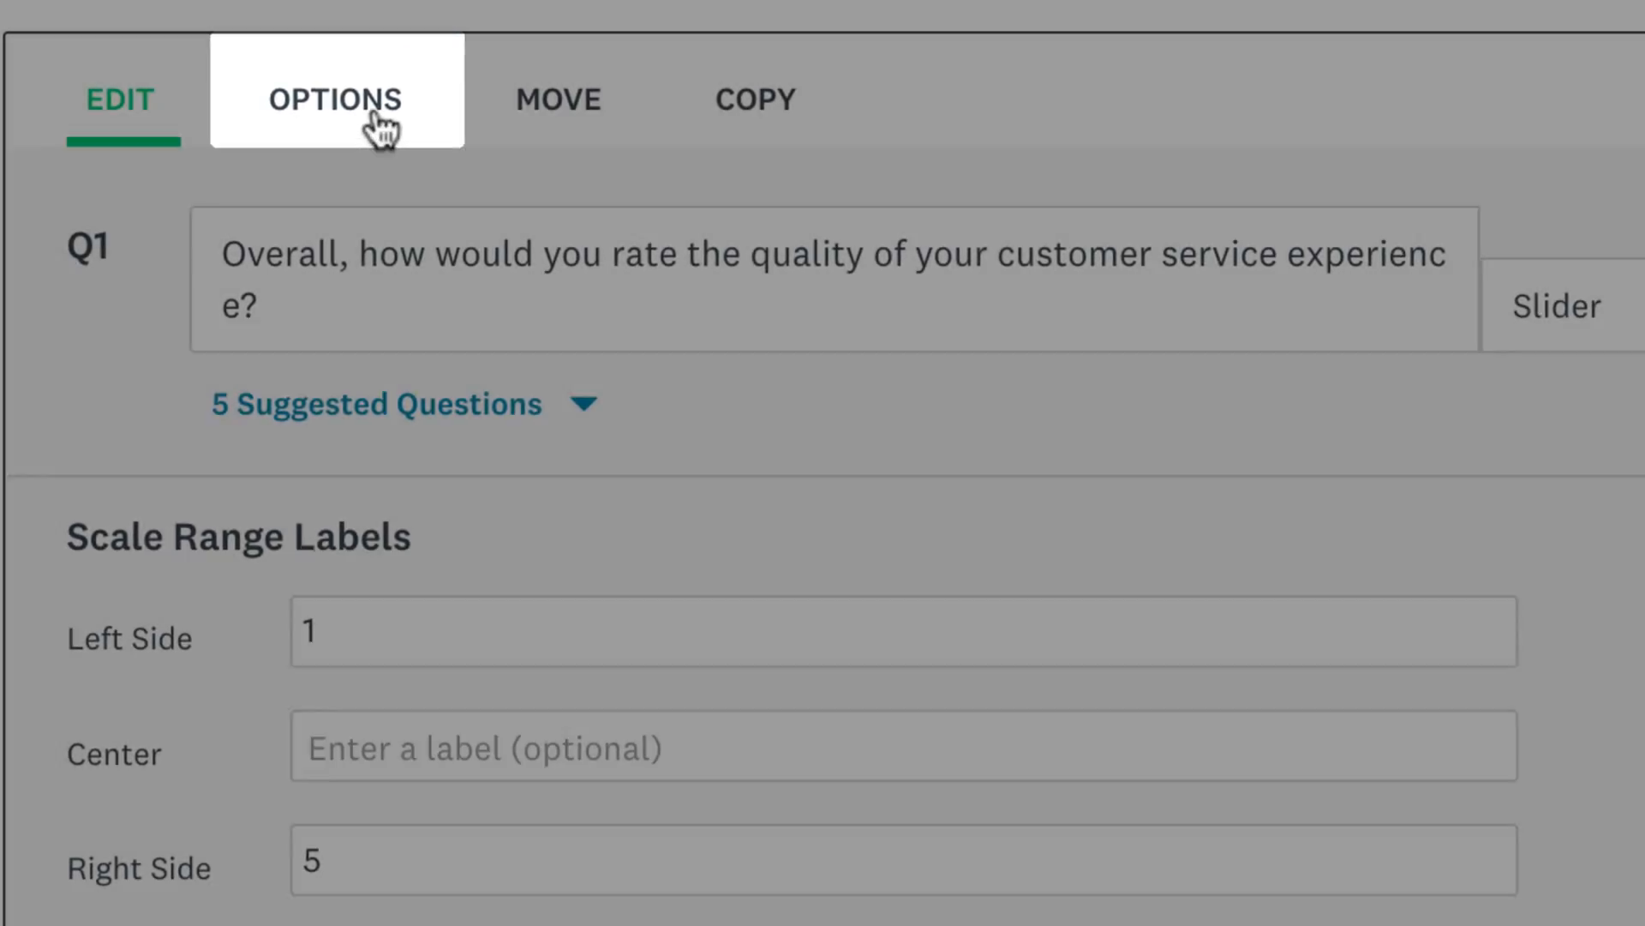
# Set the slider's scale range to end at 5 and try the rescaled slider in preview
pyautogui.click(336, 100)
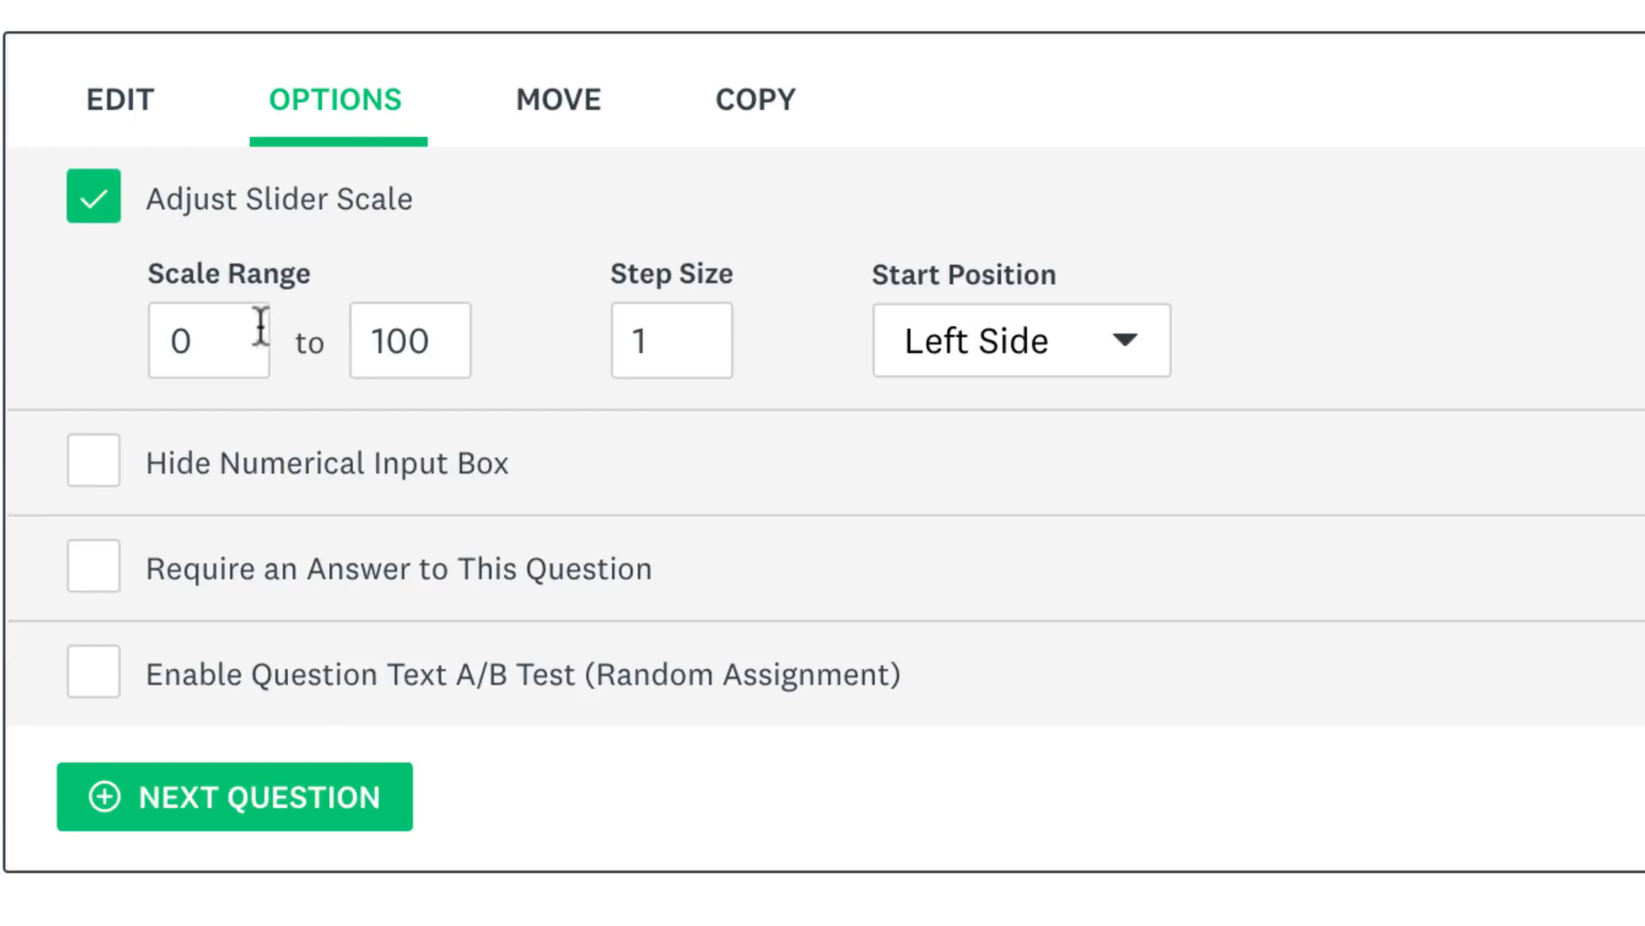
pyautogui.write('5')
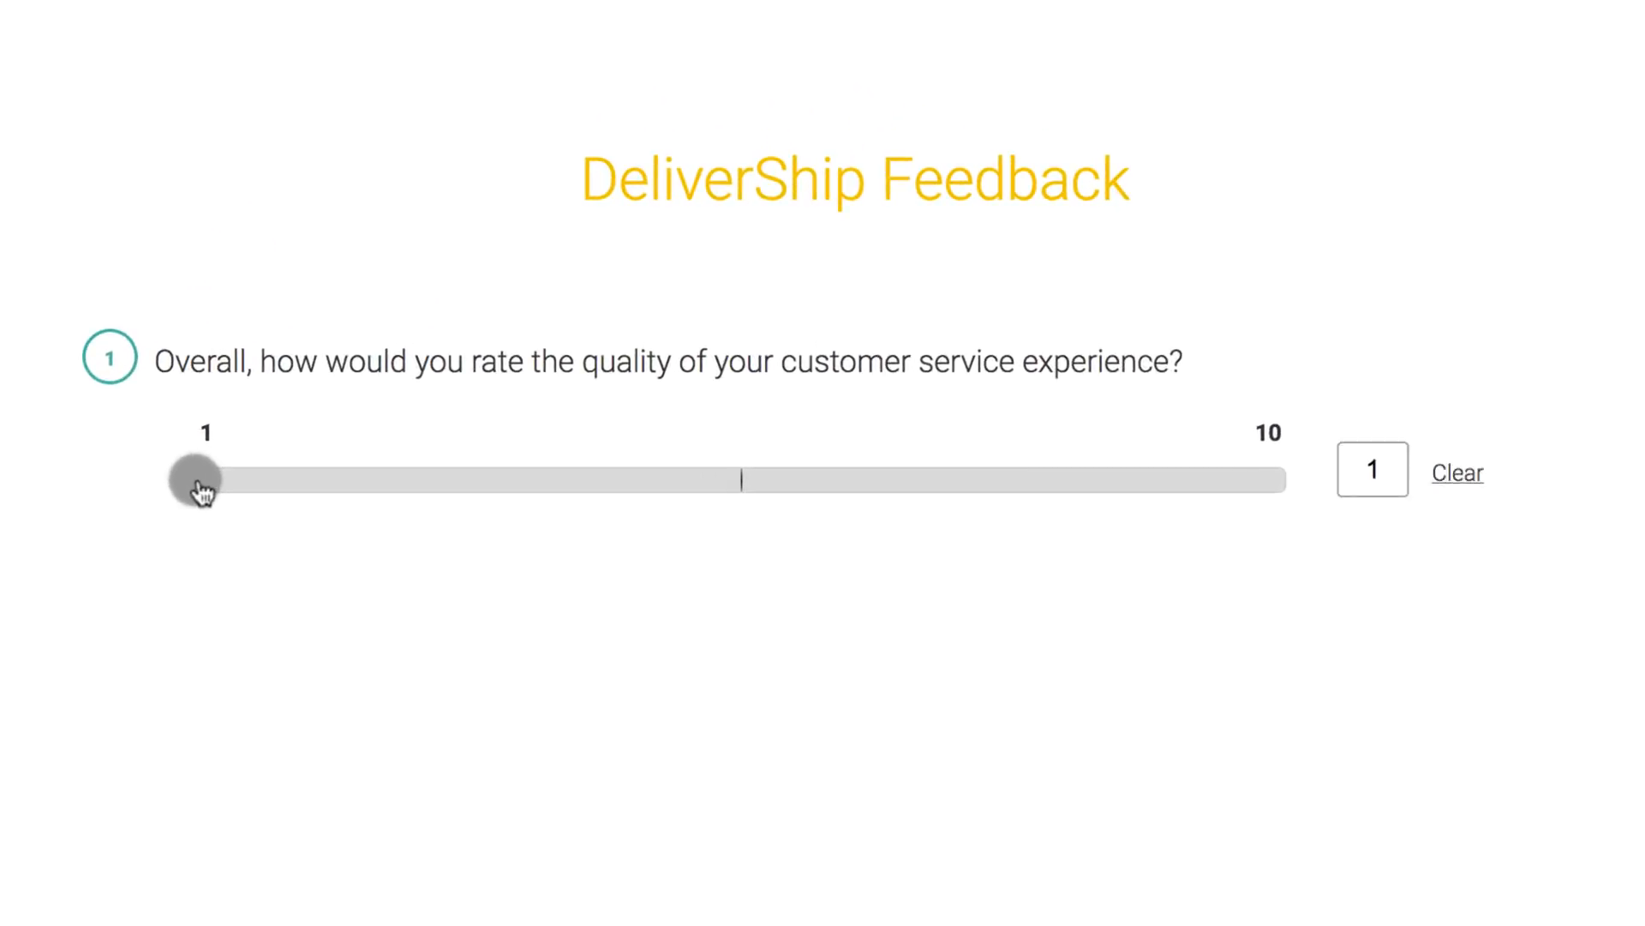
pyautogui.moveTo(199, 489); pyautogui.dragTo(298, 502)
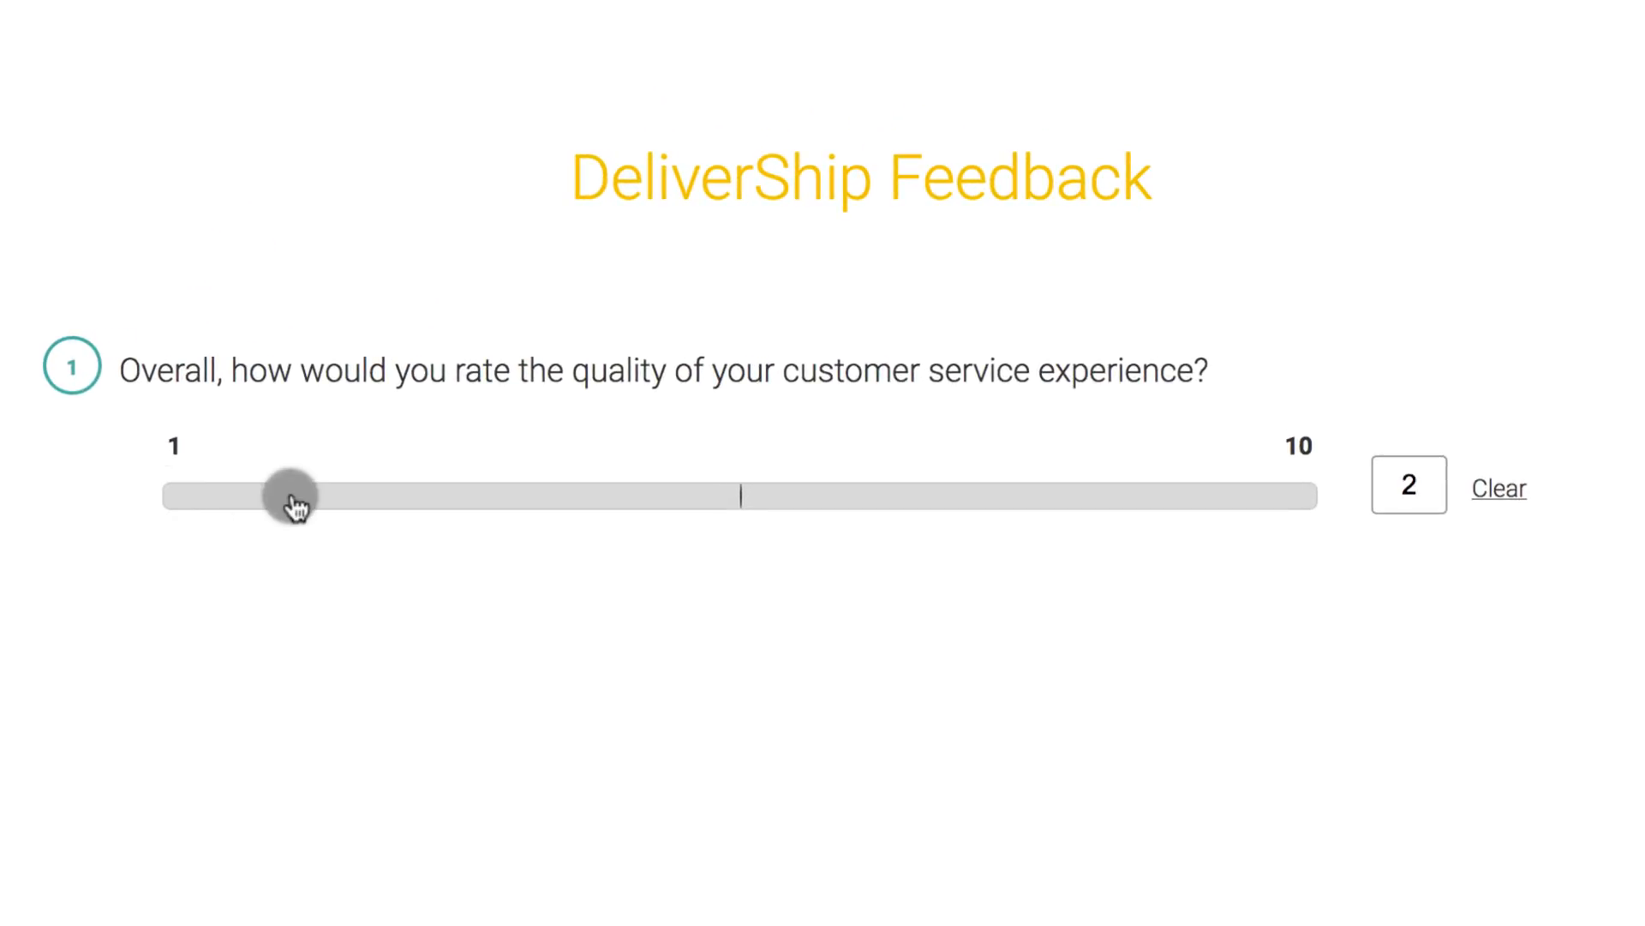
pyautogui.moveTo(295, 497); pyautogui.dragTo(624, 497)
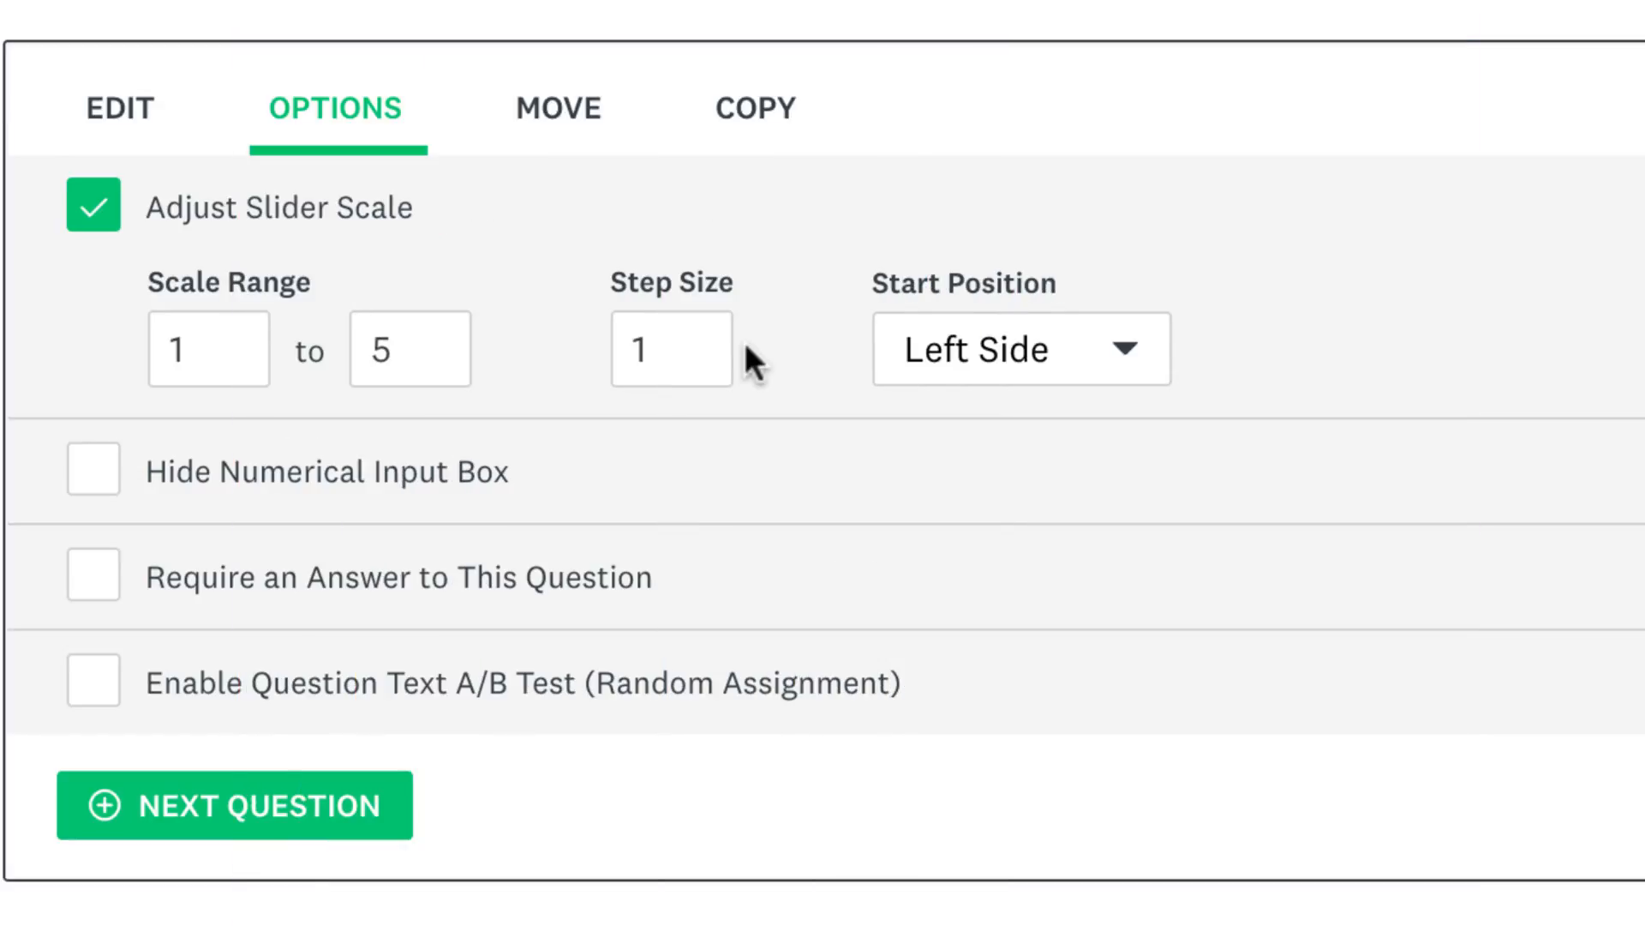
# Set the slider's start position to Center
pyautogui.click(1019, 348)
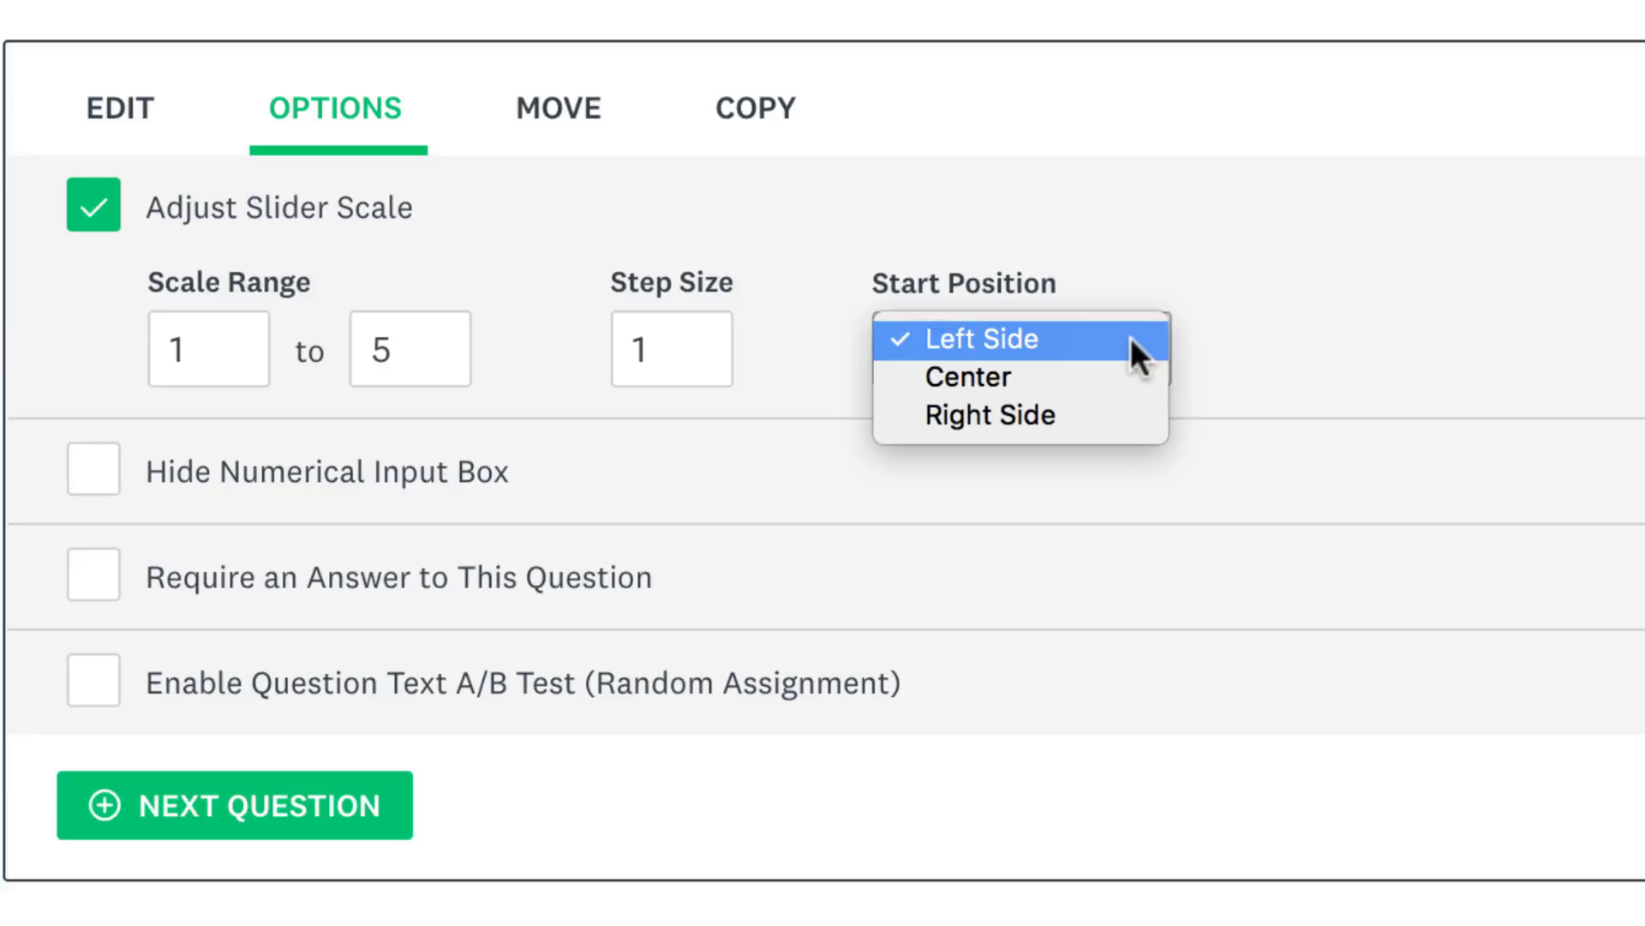
pyautogui.moveTo(967, 377)
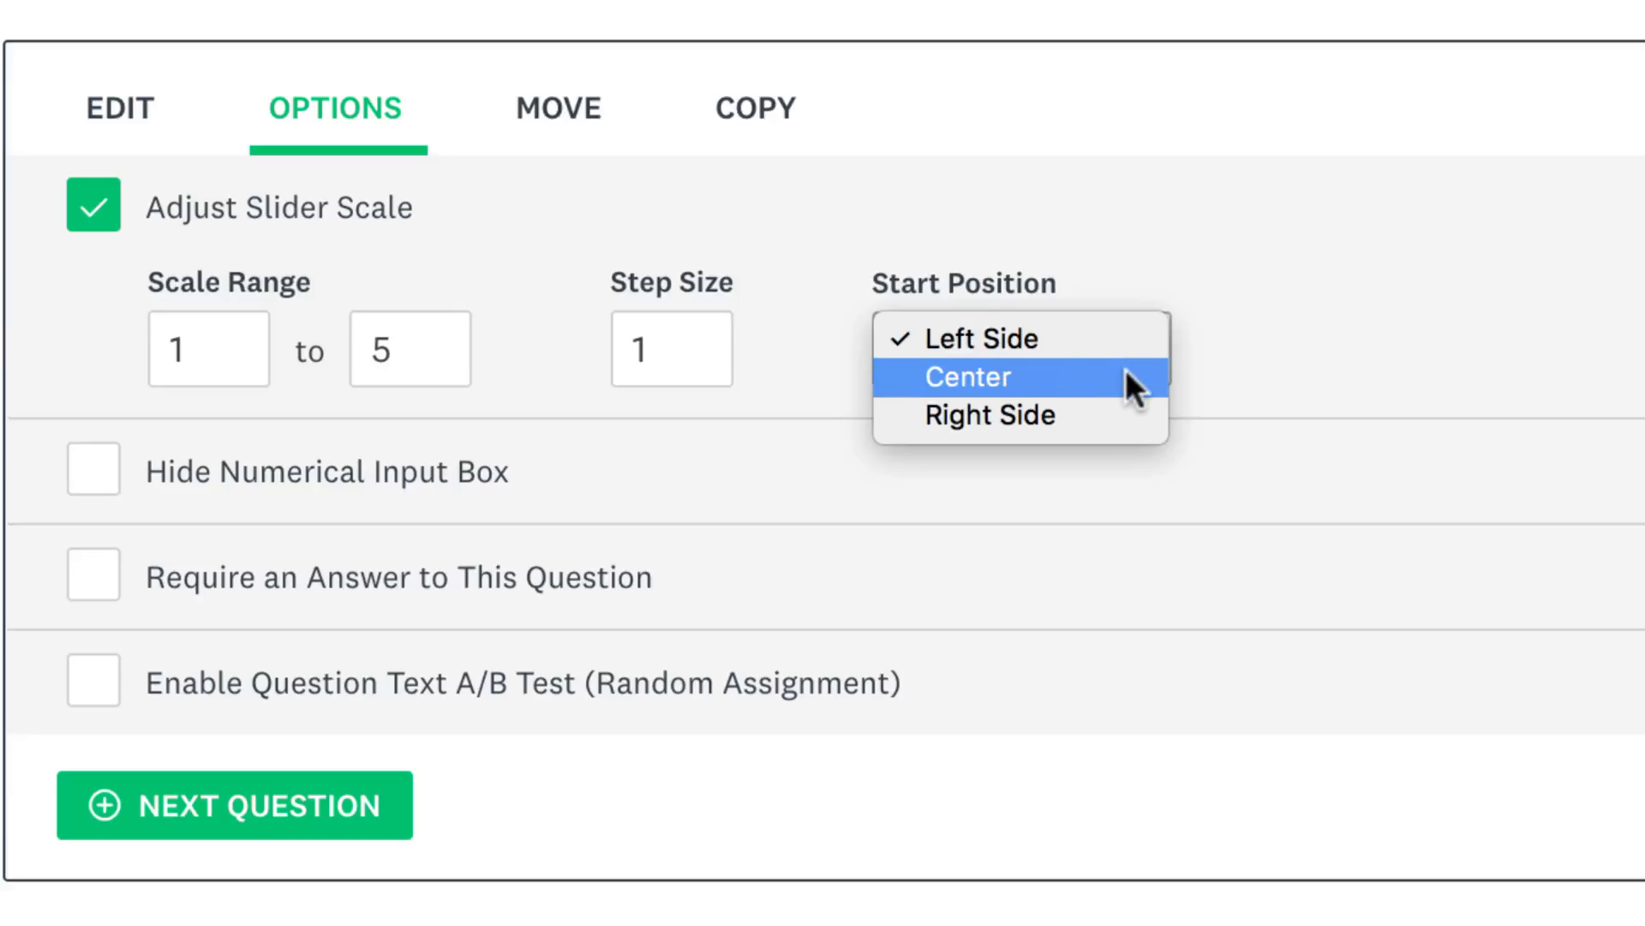
pyautogui.click(965, 377)
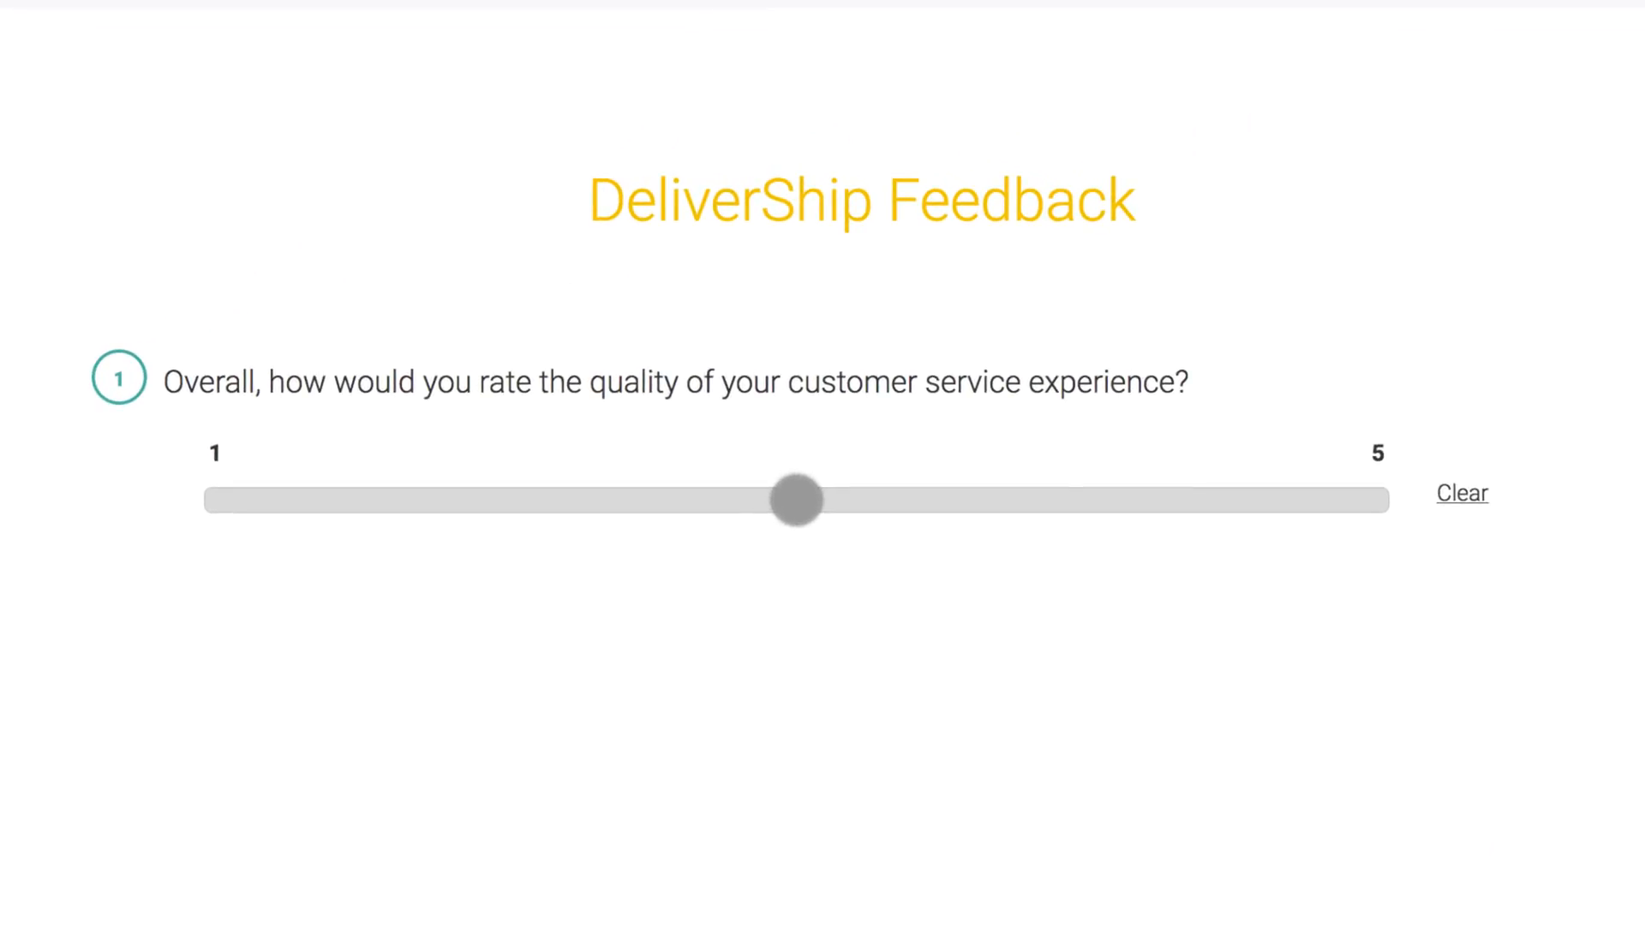
# Drag the centred 1–5 slider in preview toward the top of the scale
pyautogui.moveTo(801, 498); pyautogui.dragTo(1390, 499)
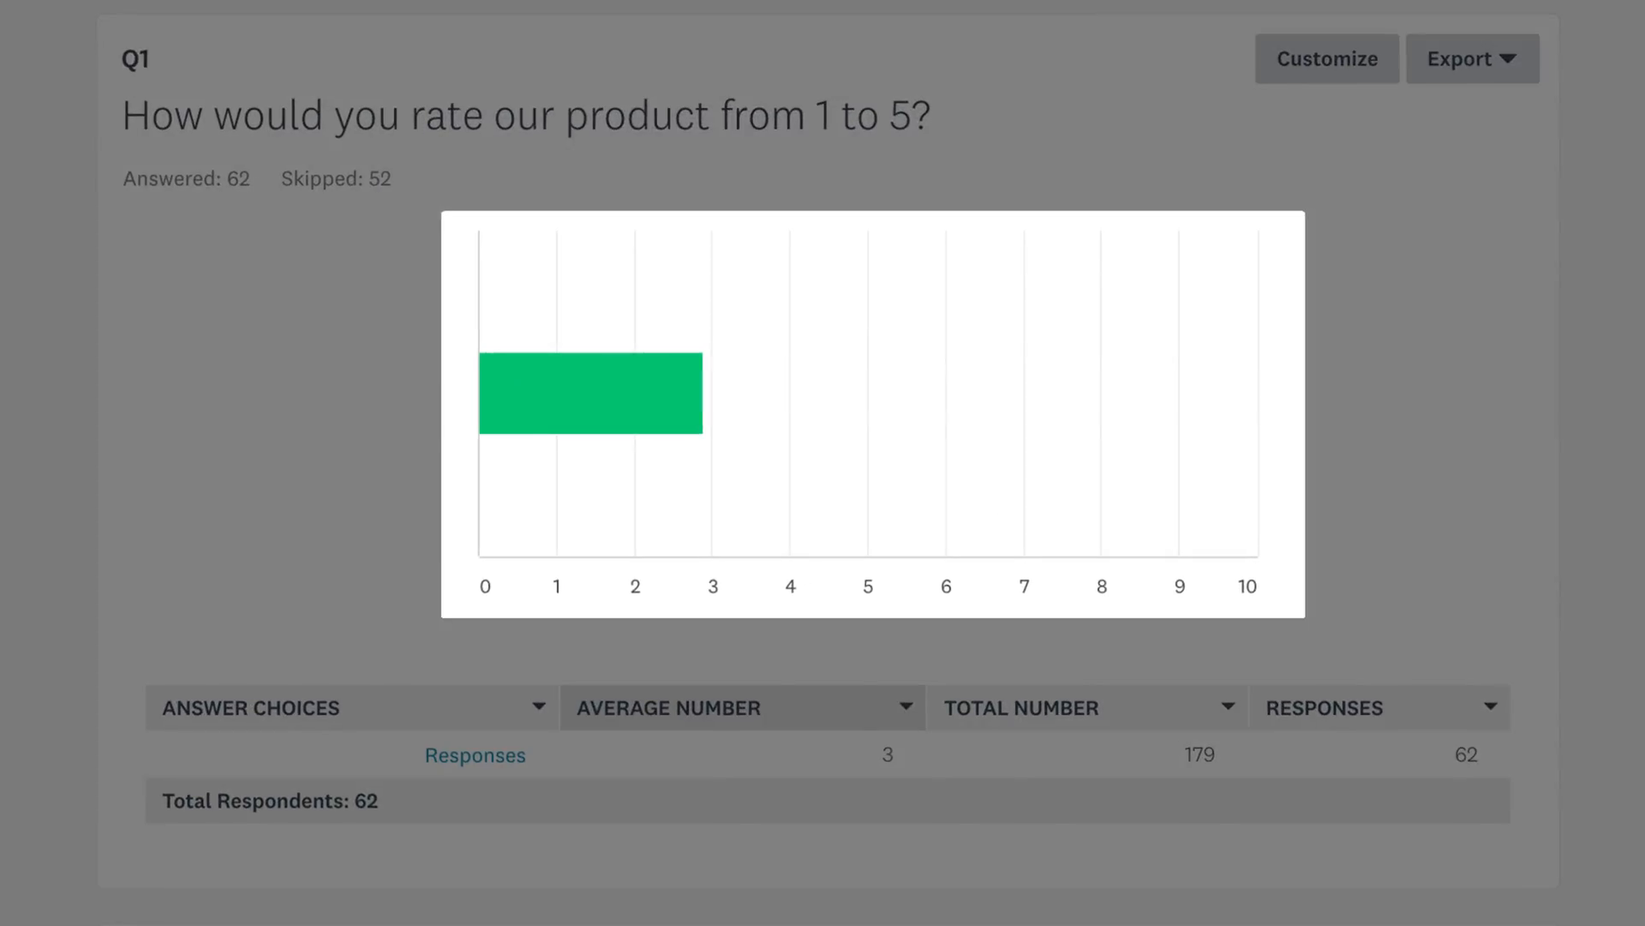
pyautogui.scroll(-3)
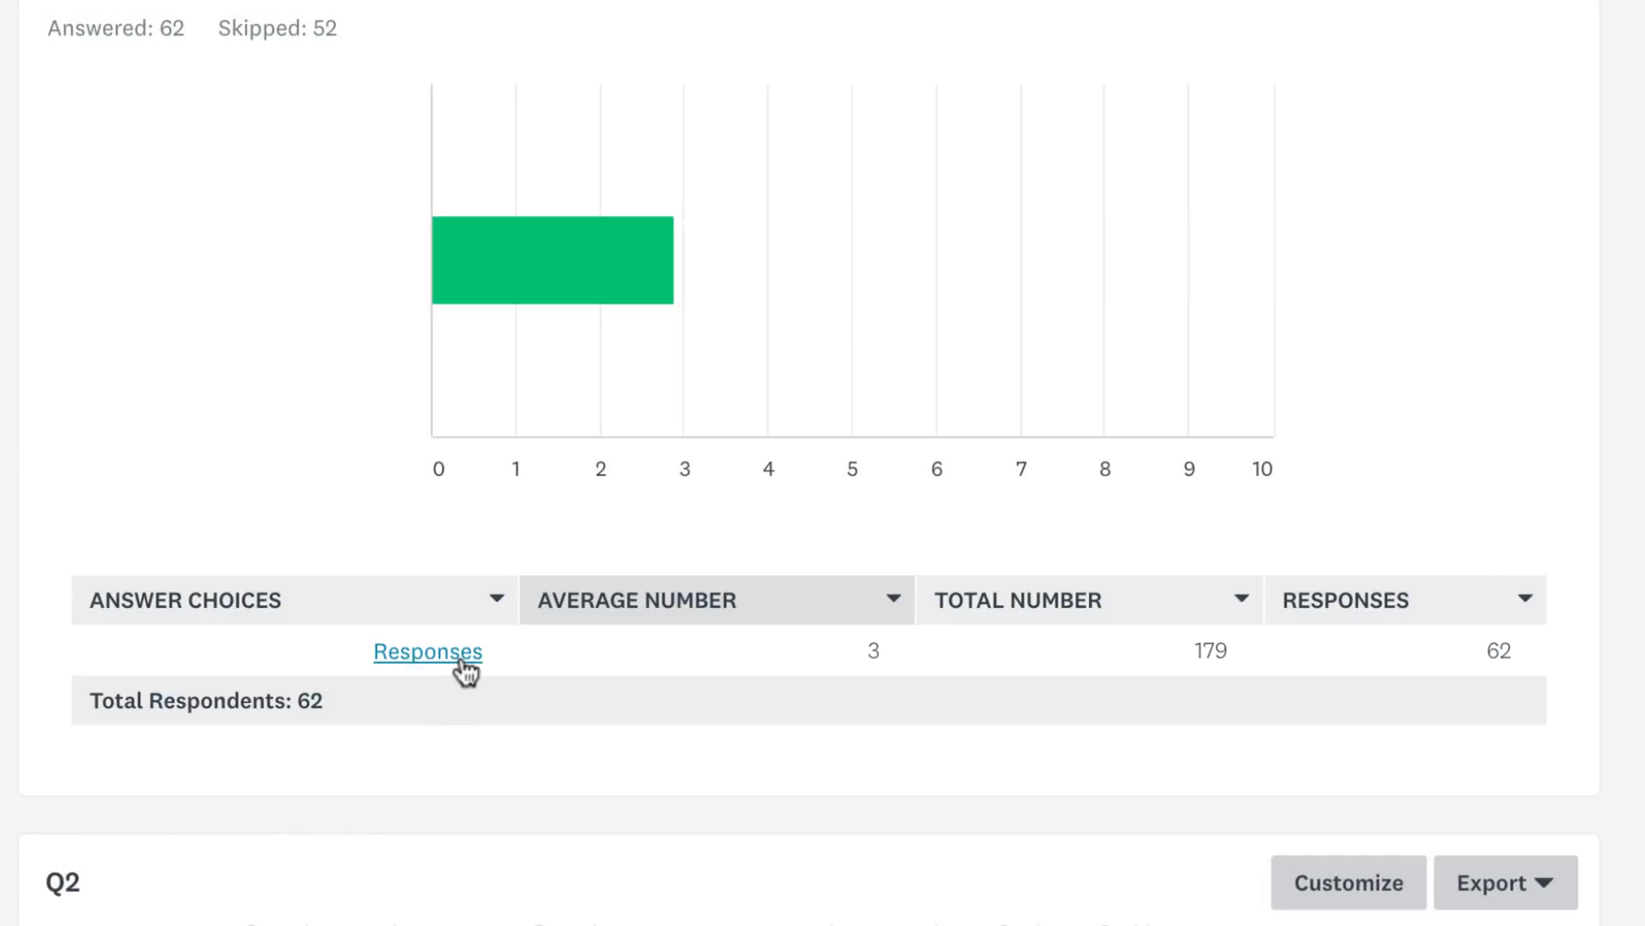
pyautogui.click(427, 651)
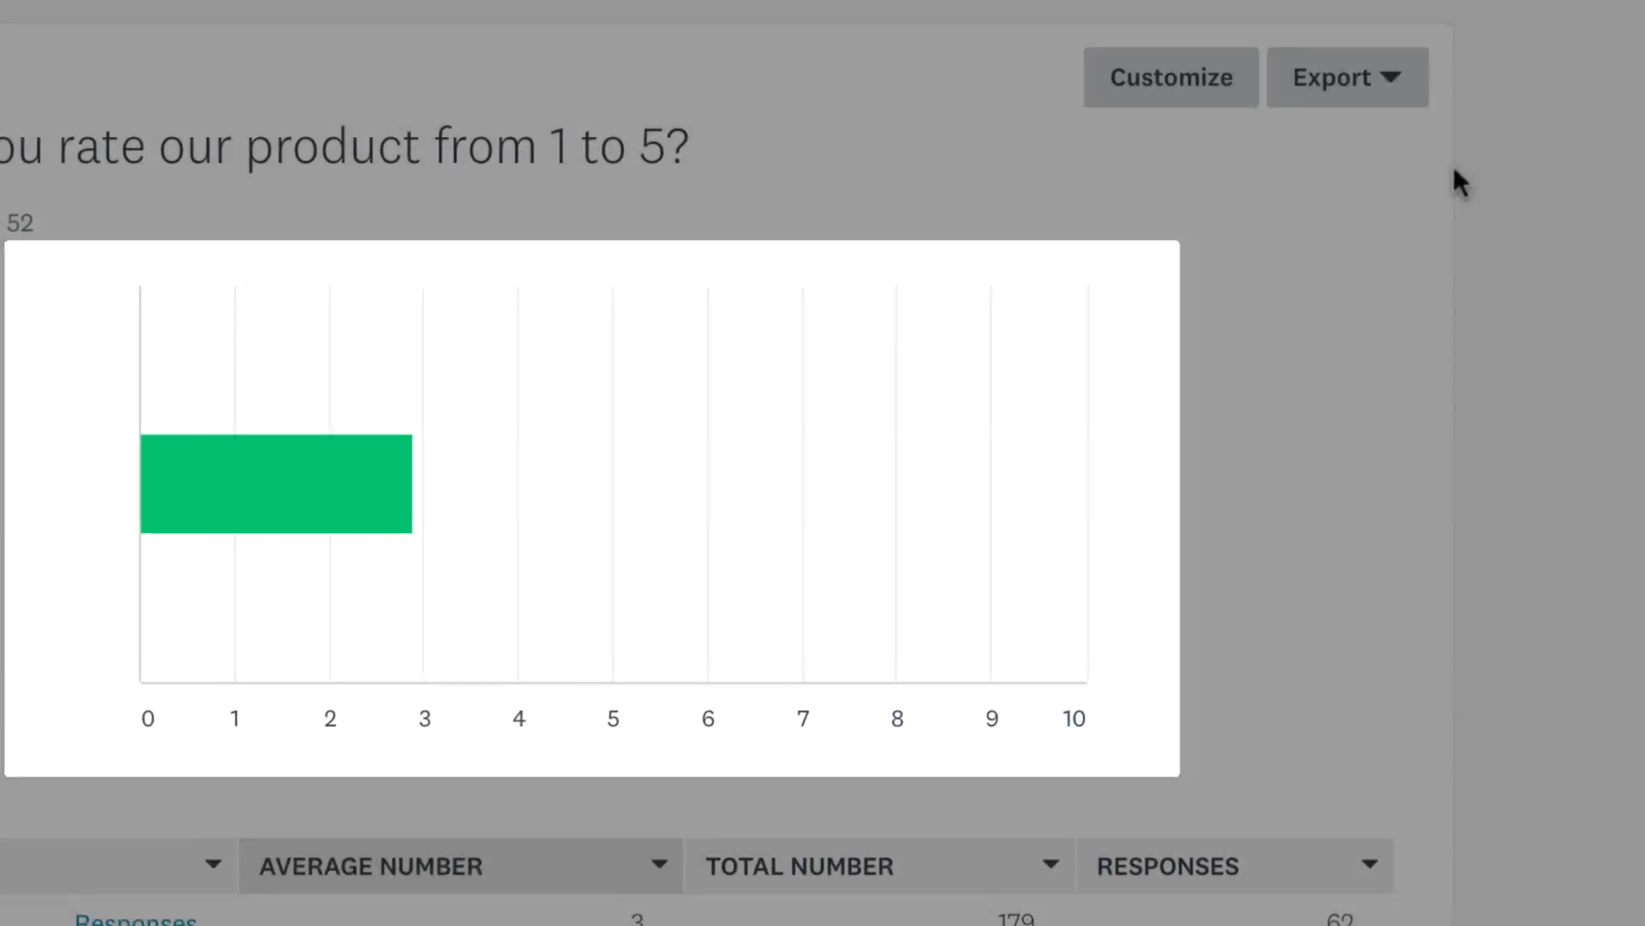
# Customize the Q1 chart with axis maximum 5 and basic statistics shown
pyautogui.click(1171, 77)
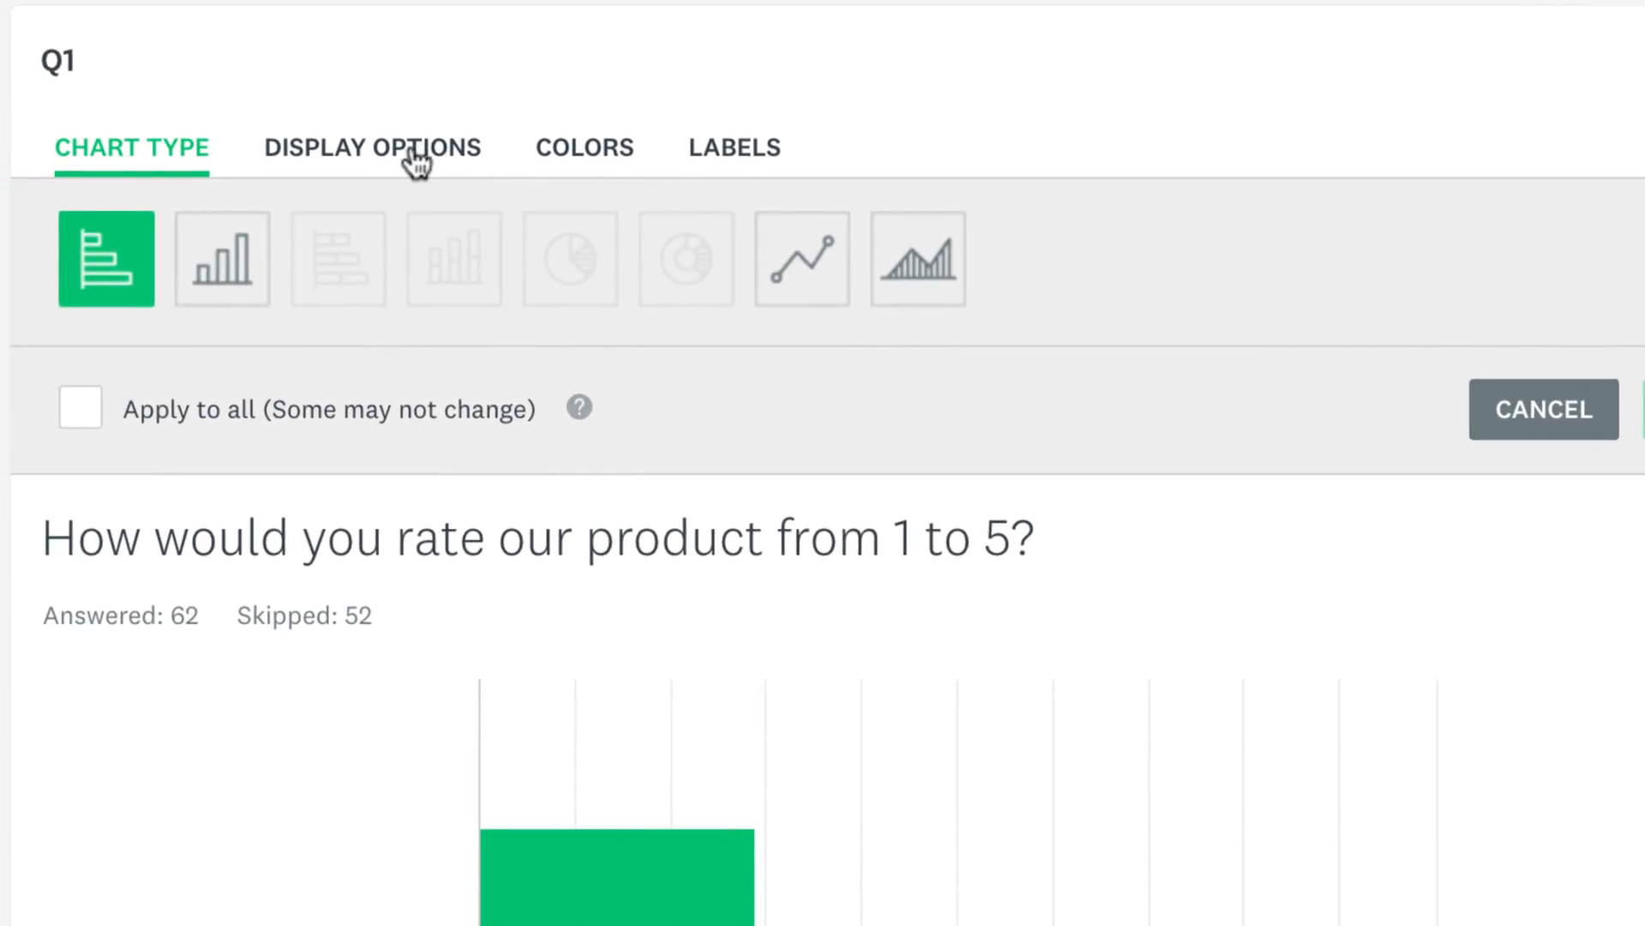
pyautogui.click(372, 147)
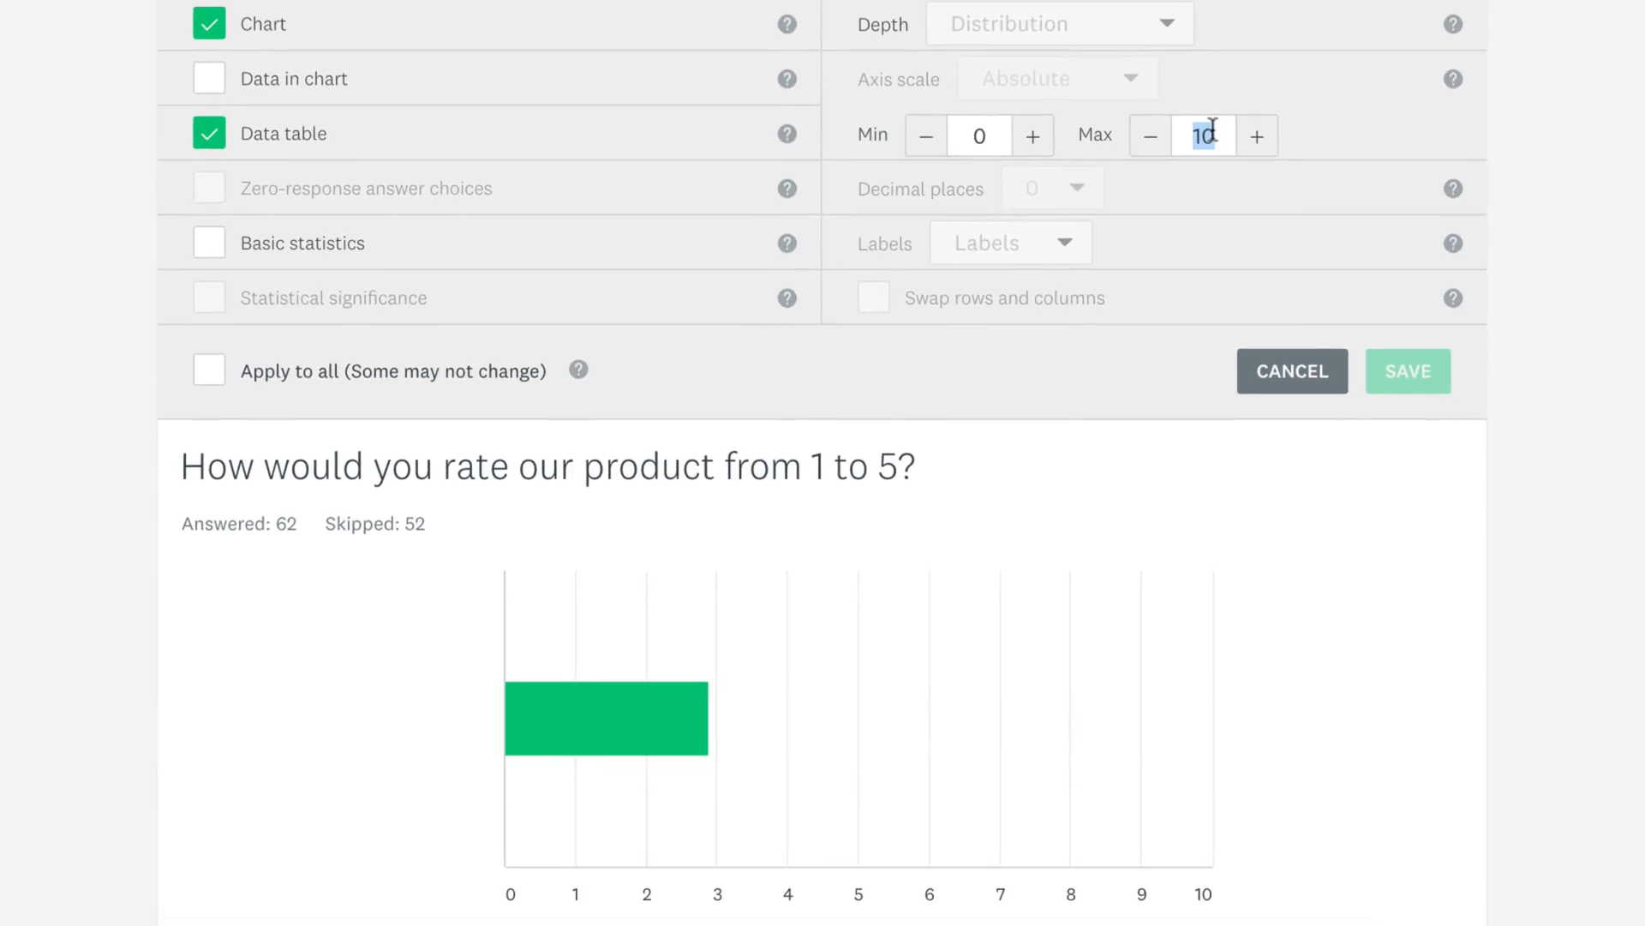
pyautogui.write('5')
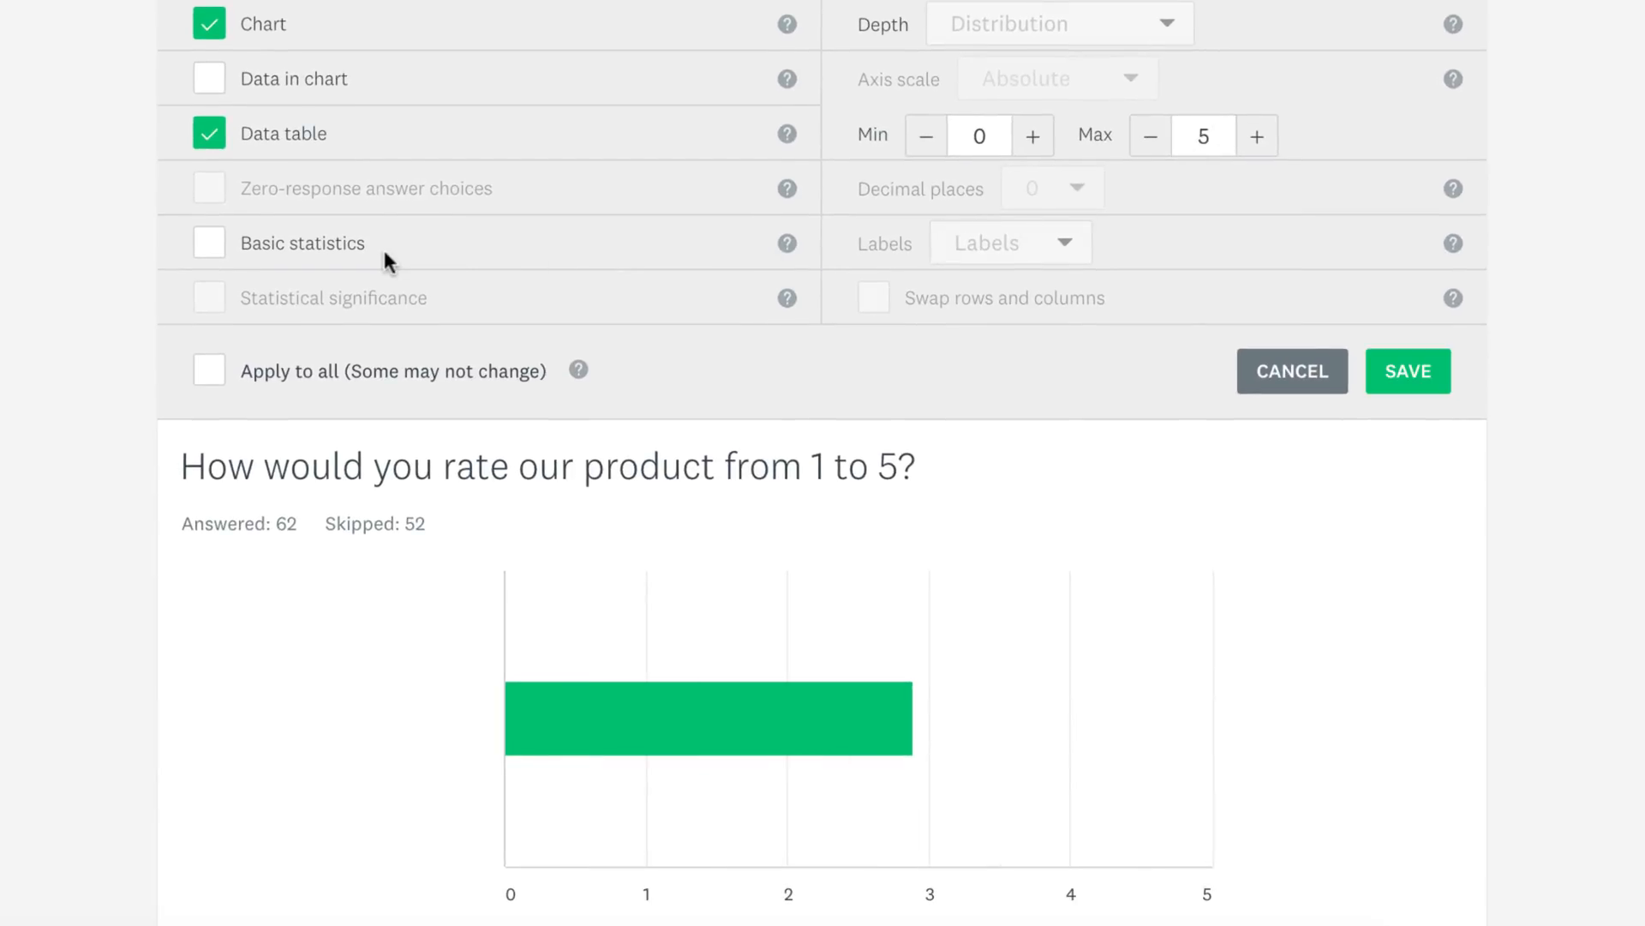
pyautogui.click(207, 242)
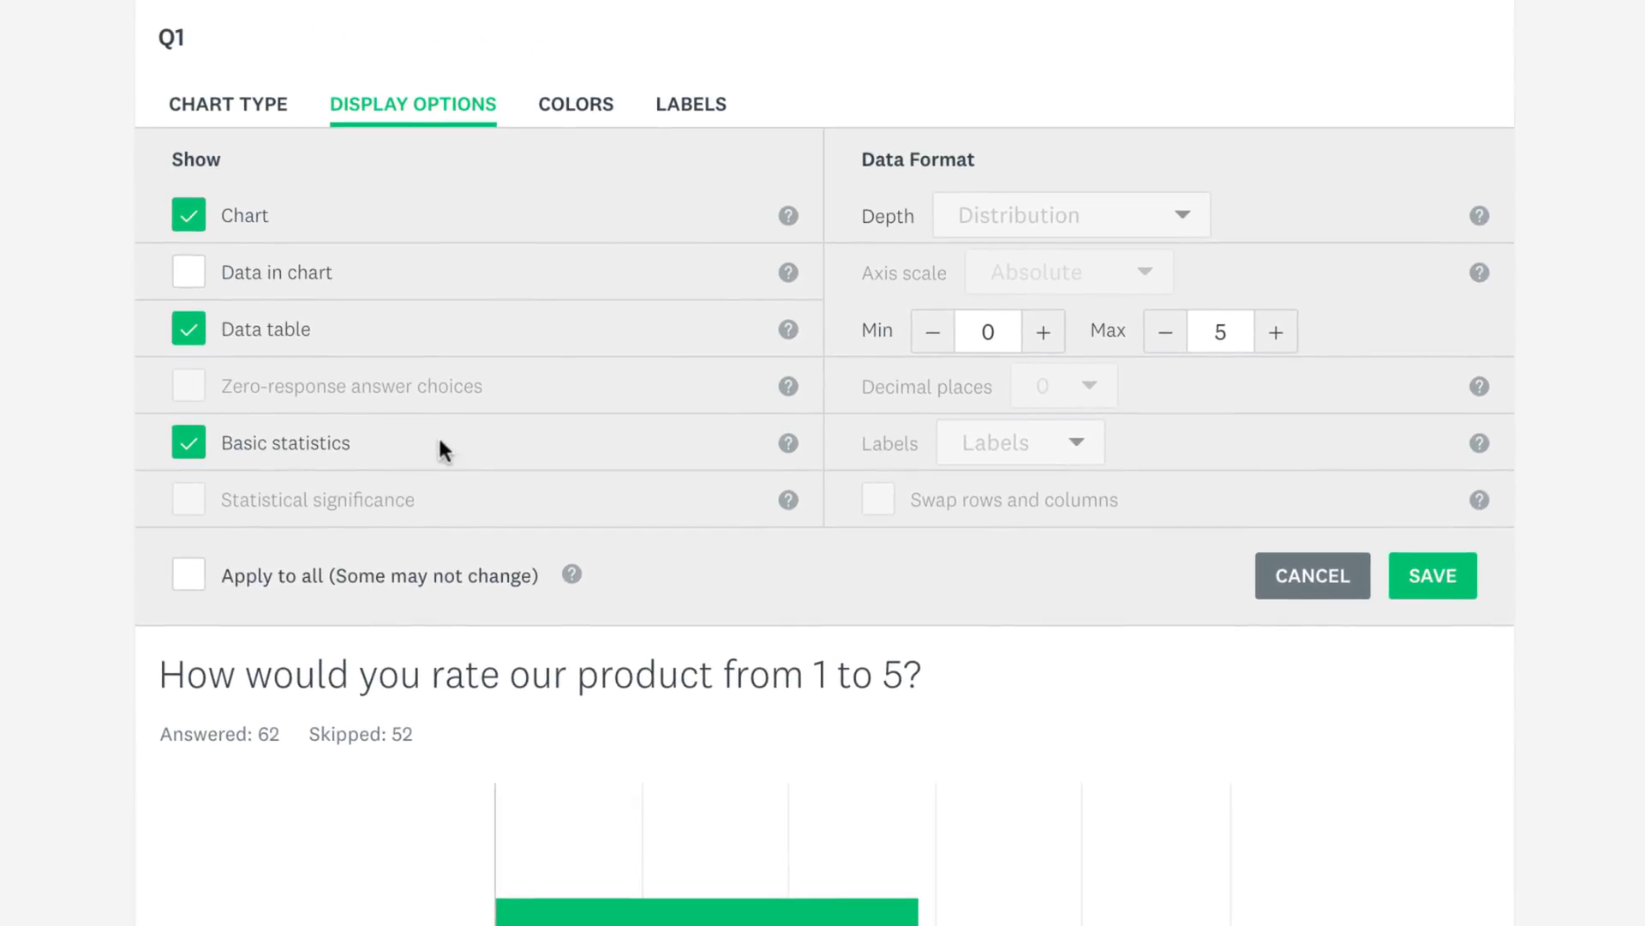
# Bring up the bar colour choices in the chart's Colors settings
pyautogui.click(576, 104)
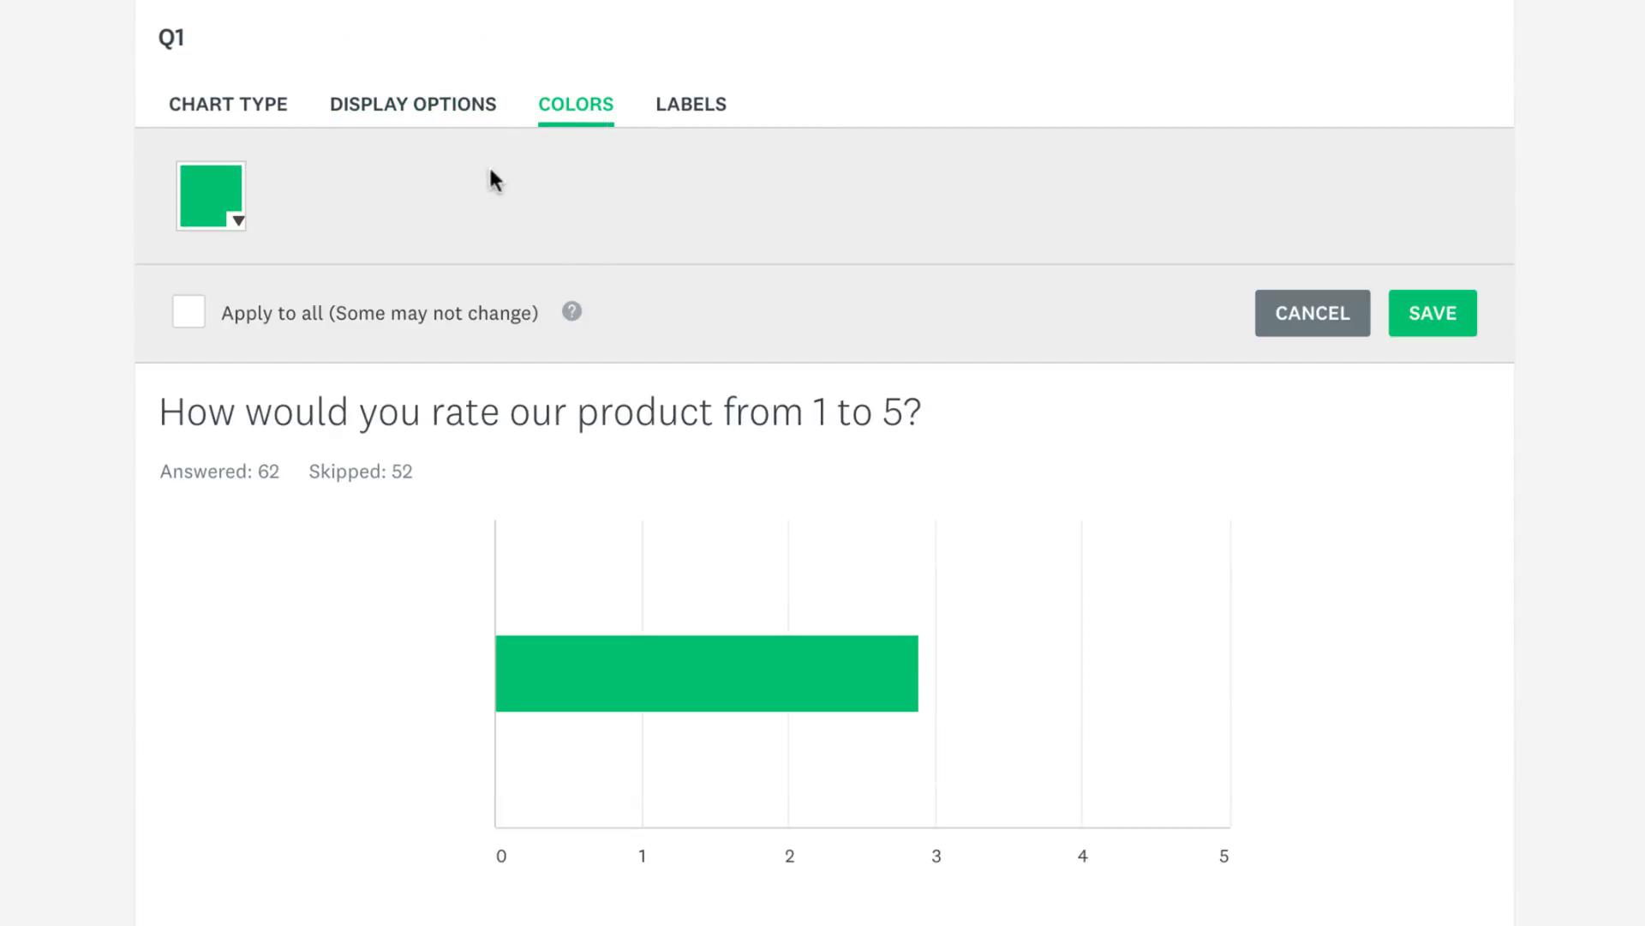
pyautogui.click(211, 195)
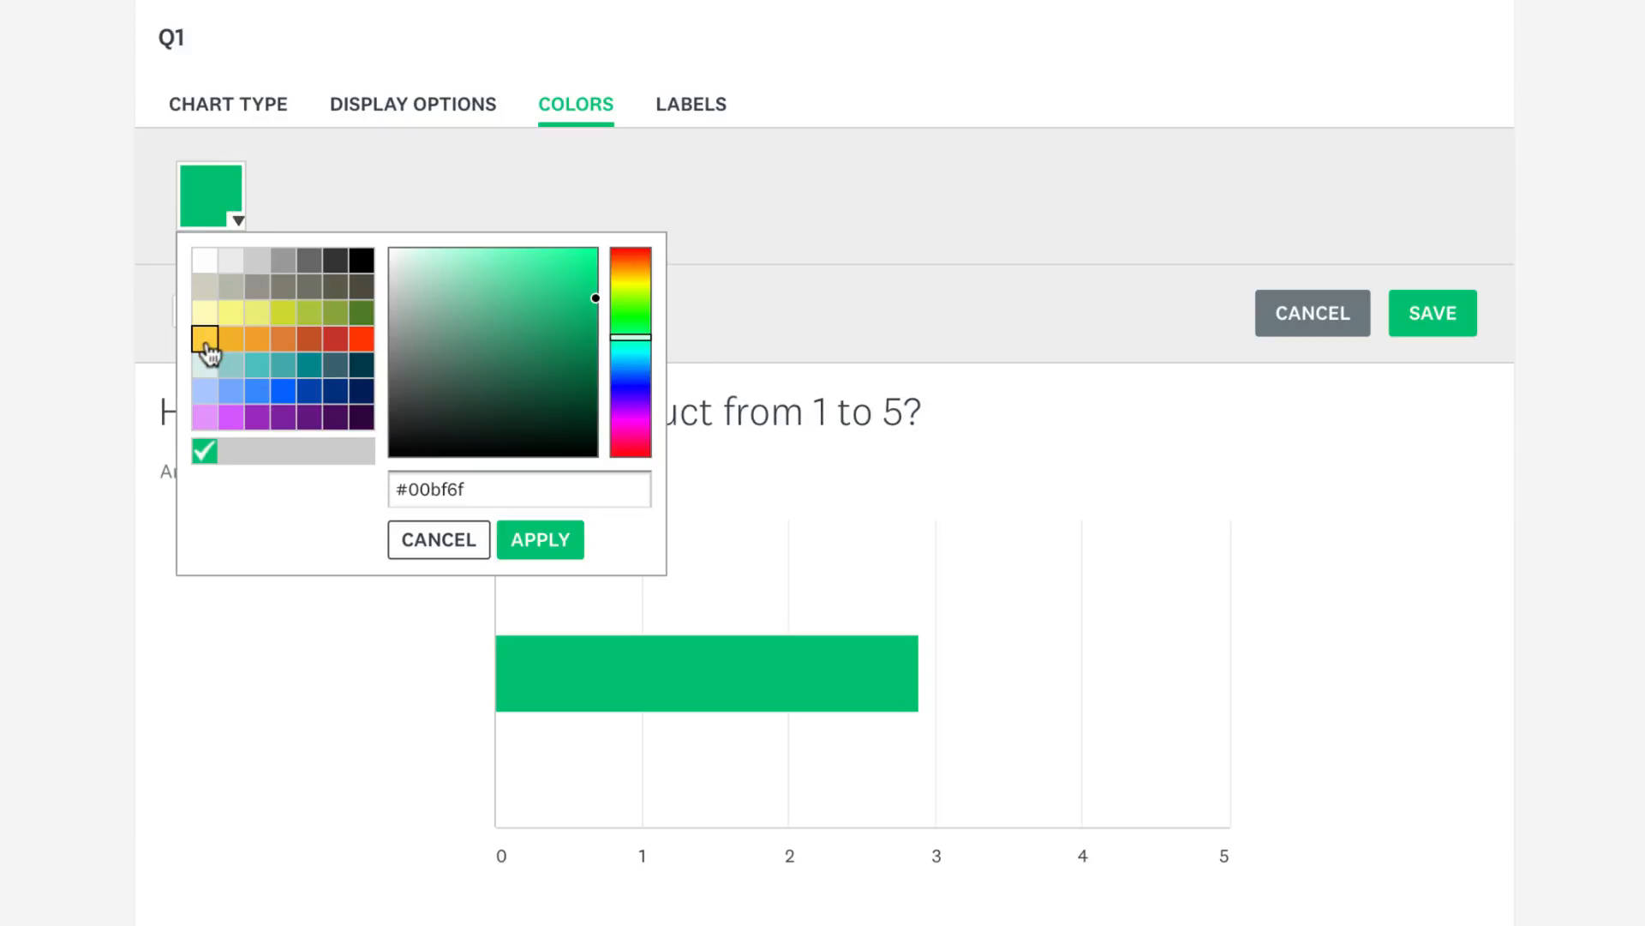